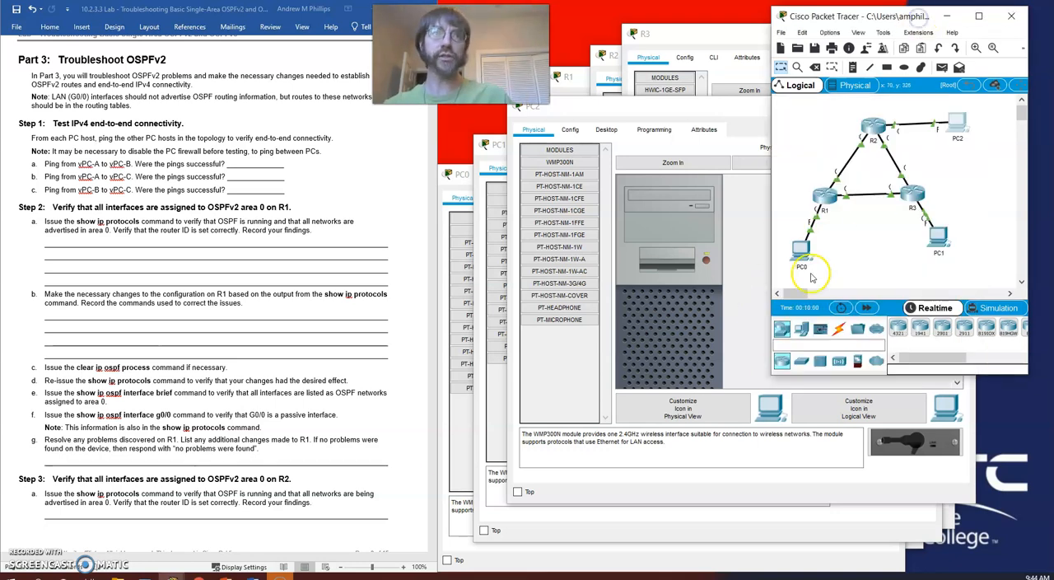
pyautogui.moveTo(949, 172)
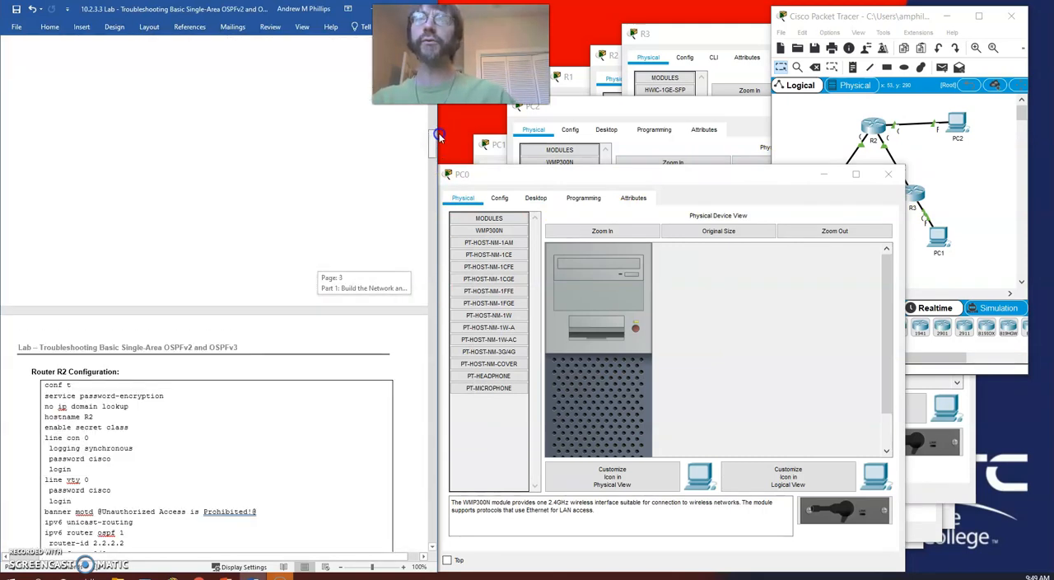
# Bring up PC0's Command Prompt from its Desktop.
pyautogui.scroll(3)
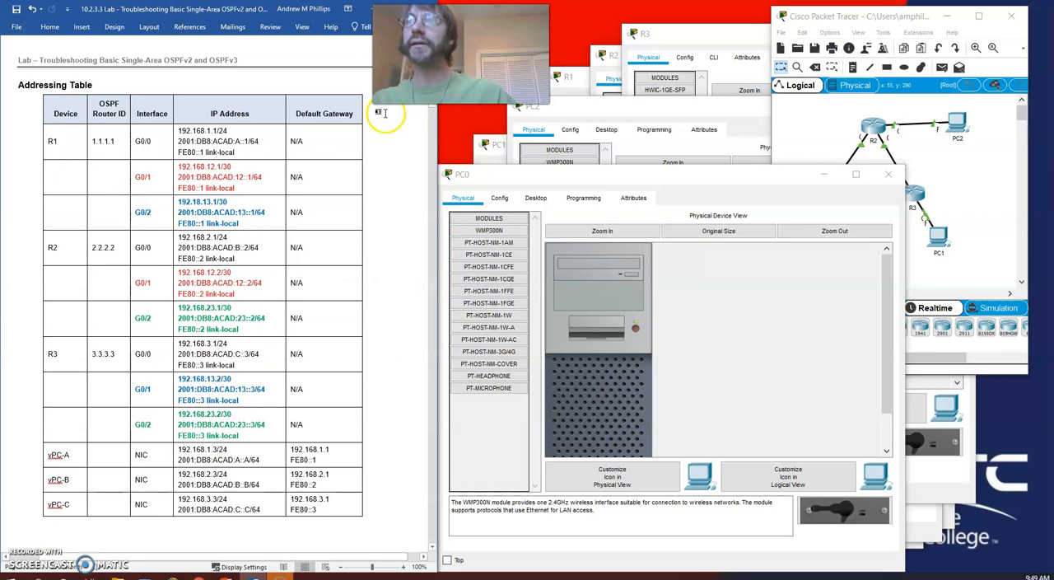
pyautogui.scroll(-3)
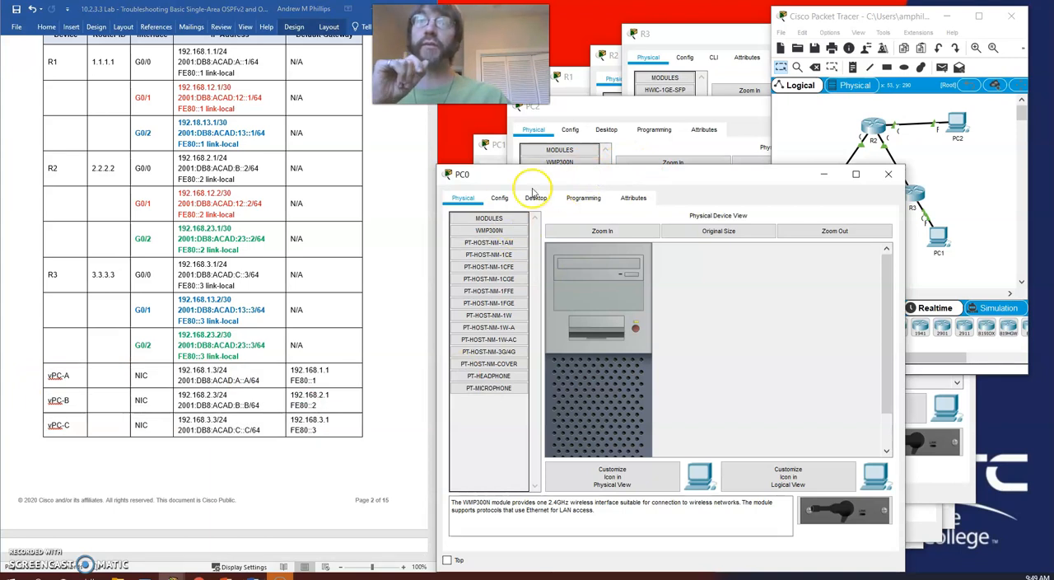
pyautogui.click(535, 197)
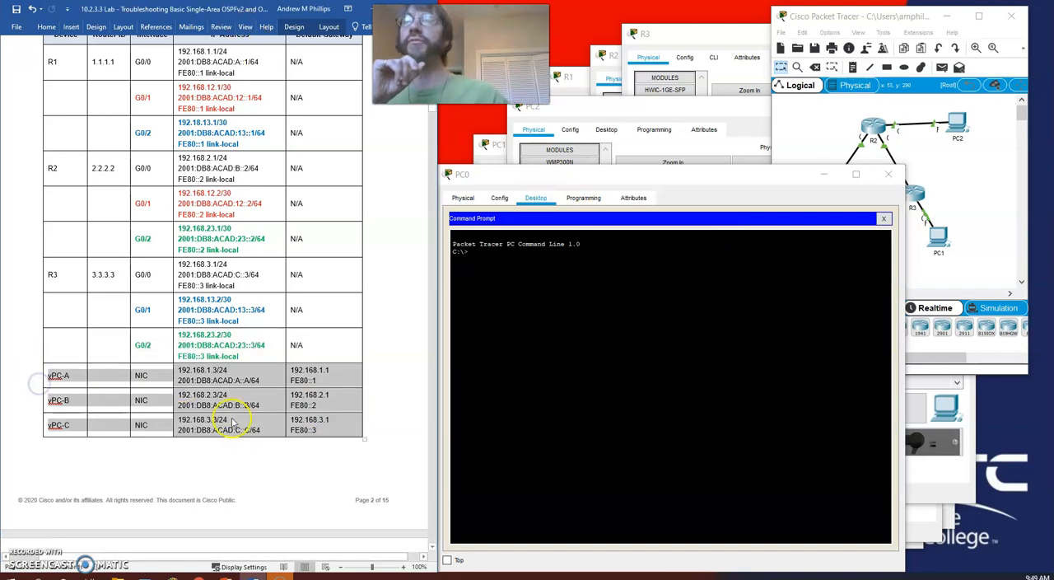
# Highlight the PC-A, PC-B and PC-C table rows yellow in Word.
pyautogui.rightClick(233, 421)
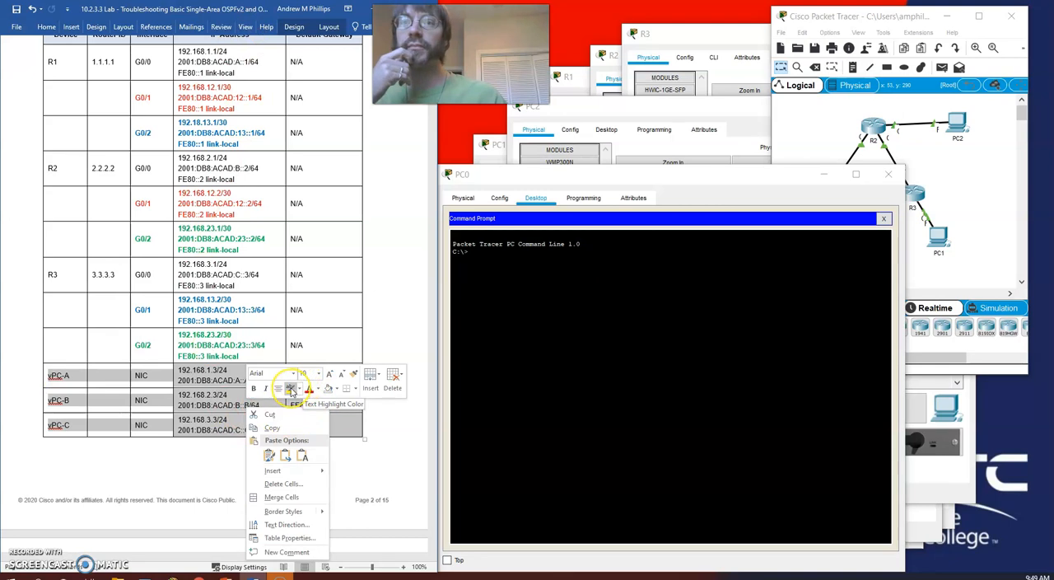
pyautogui.moveTo(311, 388)
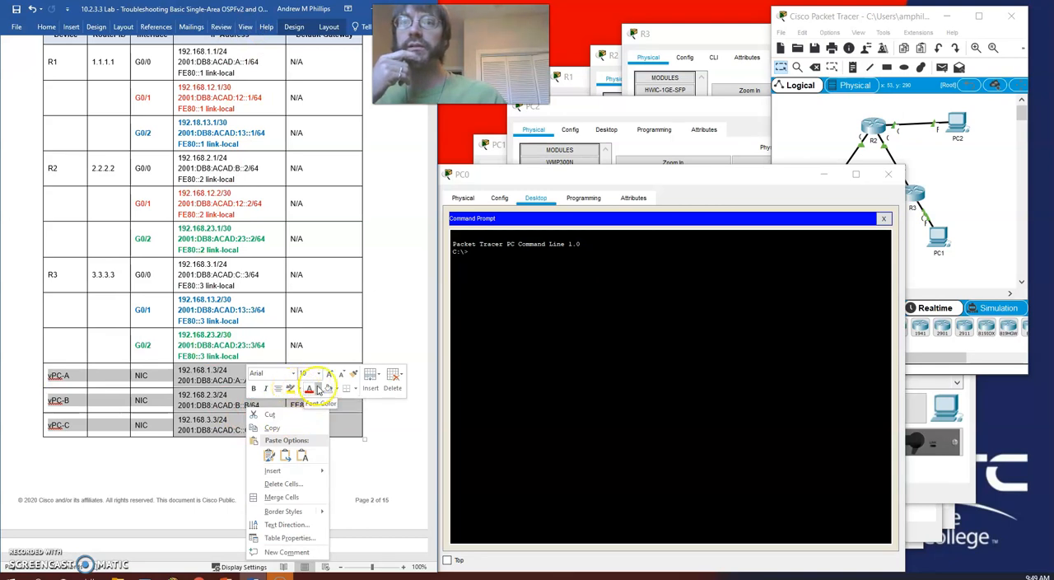
pyautogui.click(311, 388)
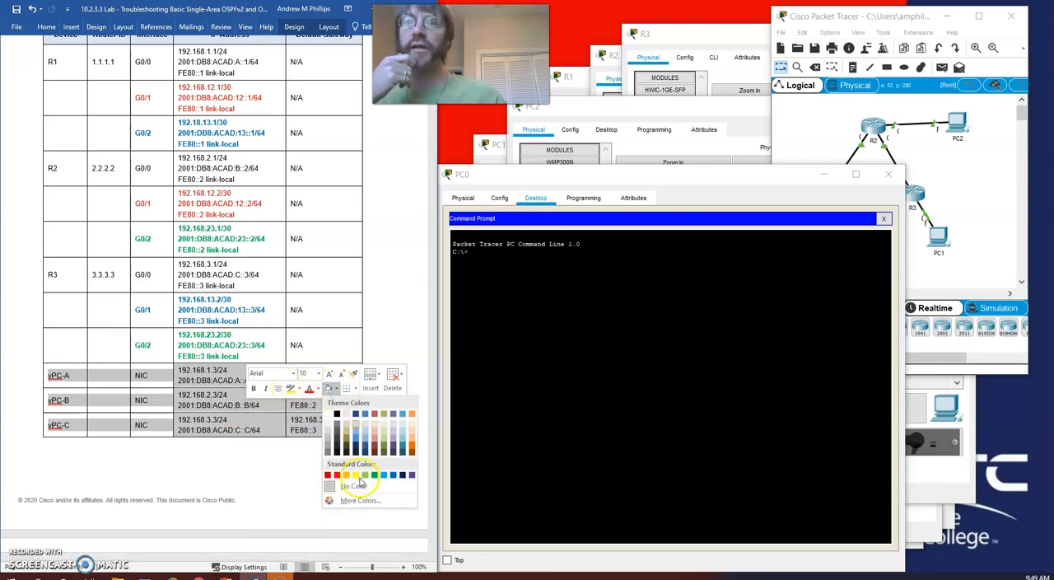
pyautogui.click(346, 475)
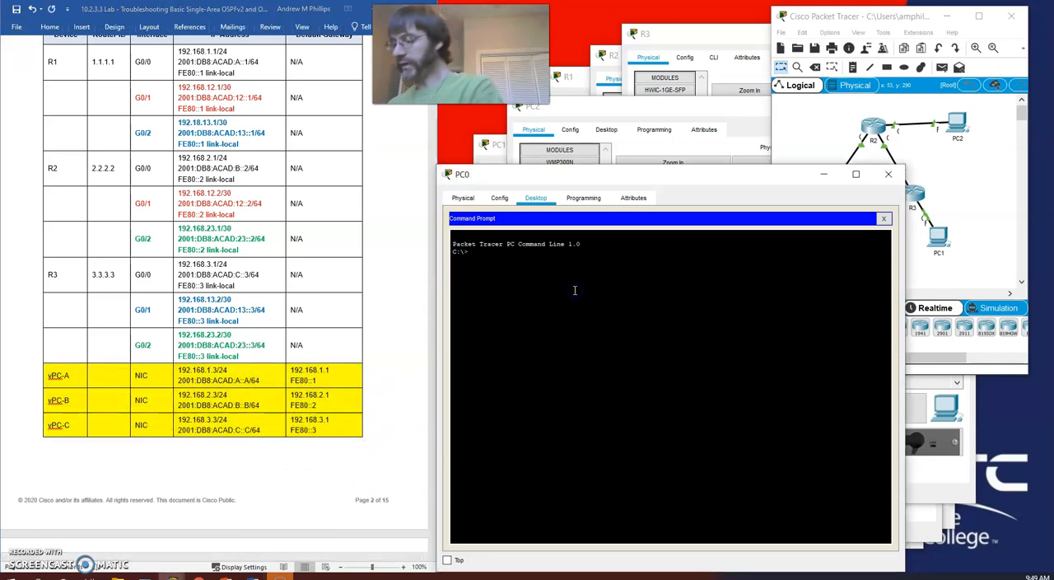
# Show PC0's IP settings with ipconfig.
pyautogui.write('ip')
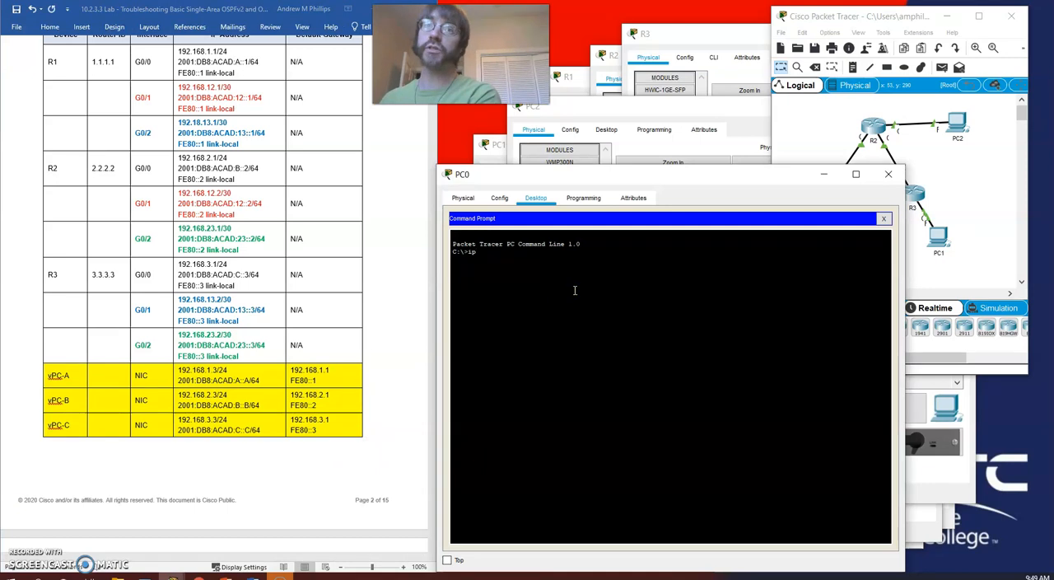
pyautogui.press('Return')
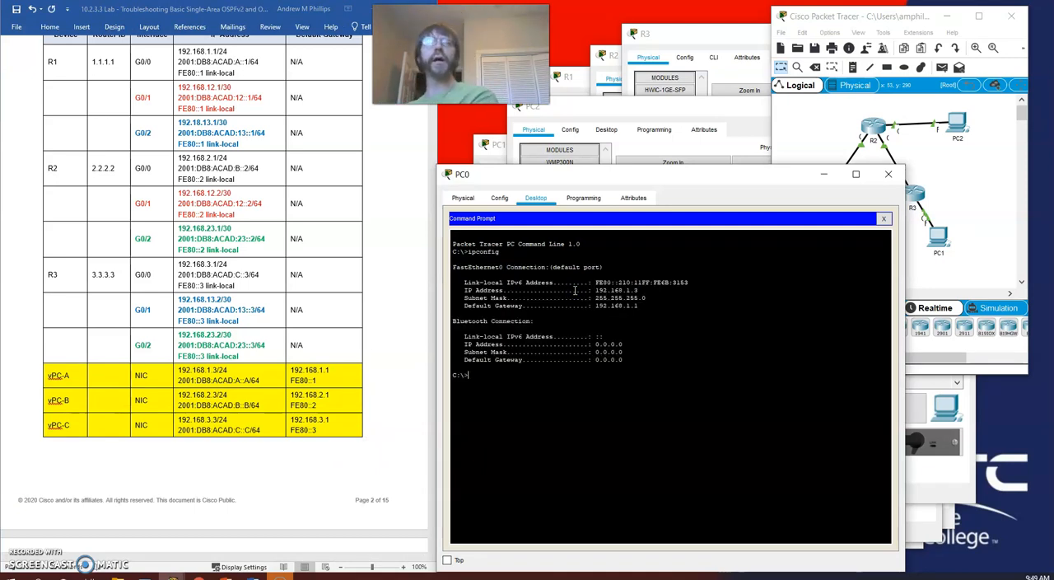
# Ping 192.168.2.3 and 192.168.3.3 from PC0, both returning destination host unreachable.
pyautogui.write('ping')
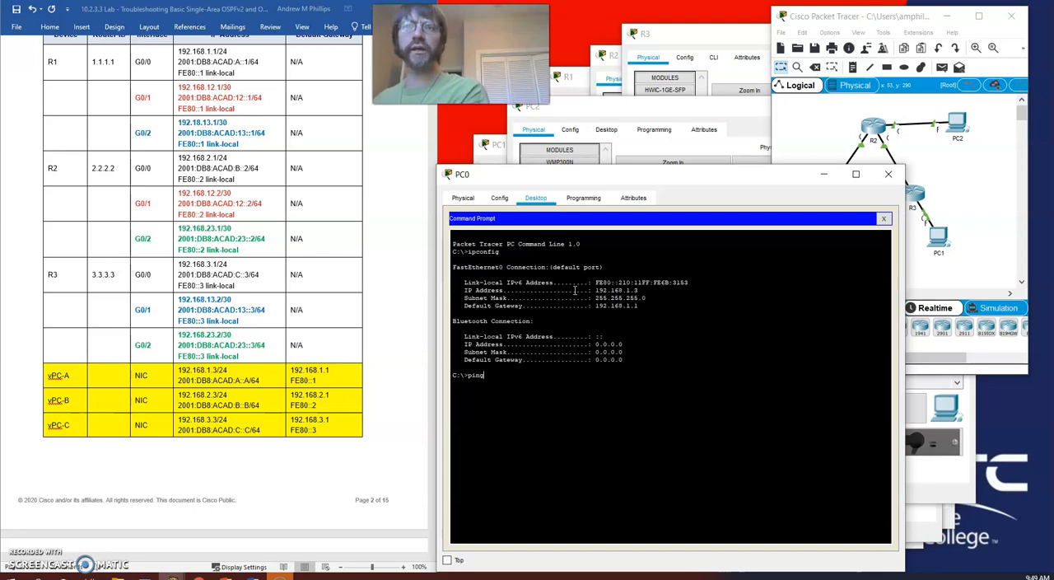
pyautogui.write('192.168.')
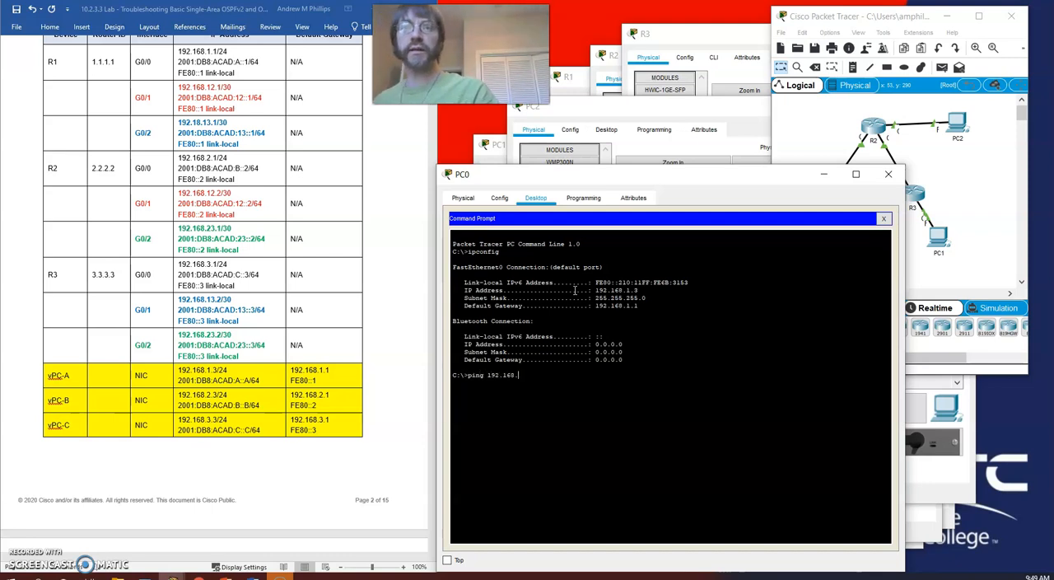
pyautogui.write('2.3')
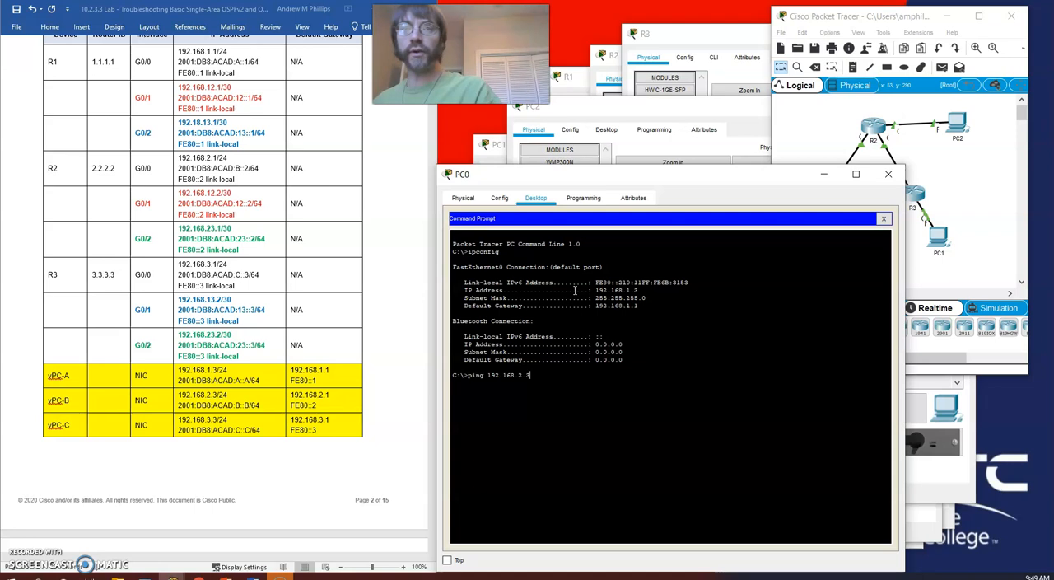
pyautogui.press('Return')
pyautogui.write('ping 192.168.2.3')
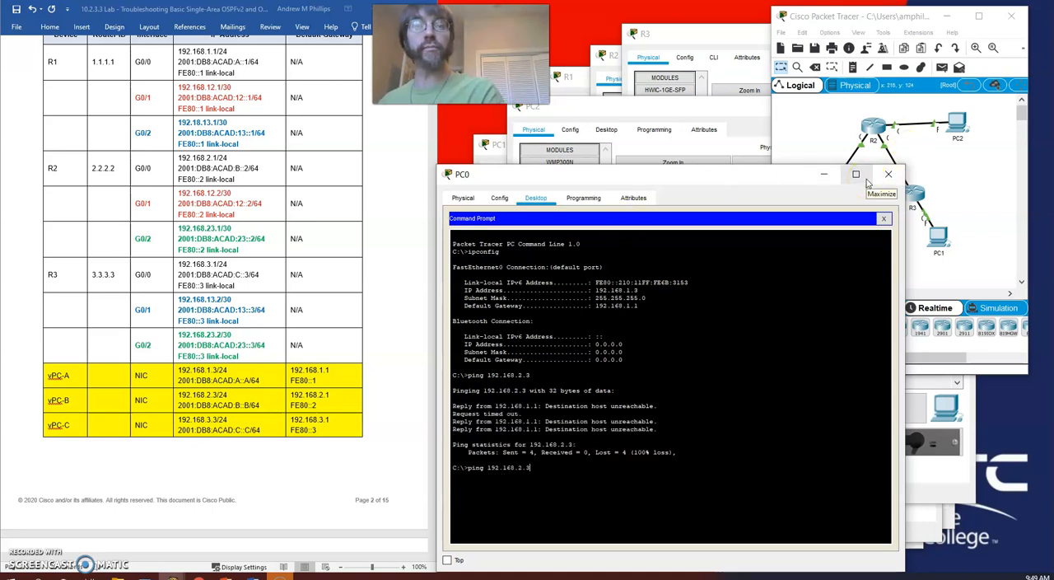
pyautogui.press('Return')
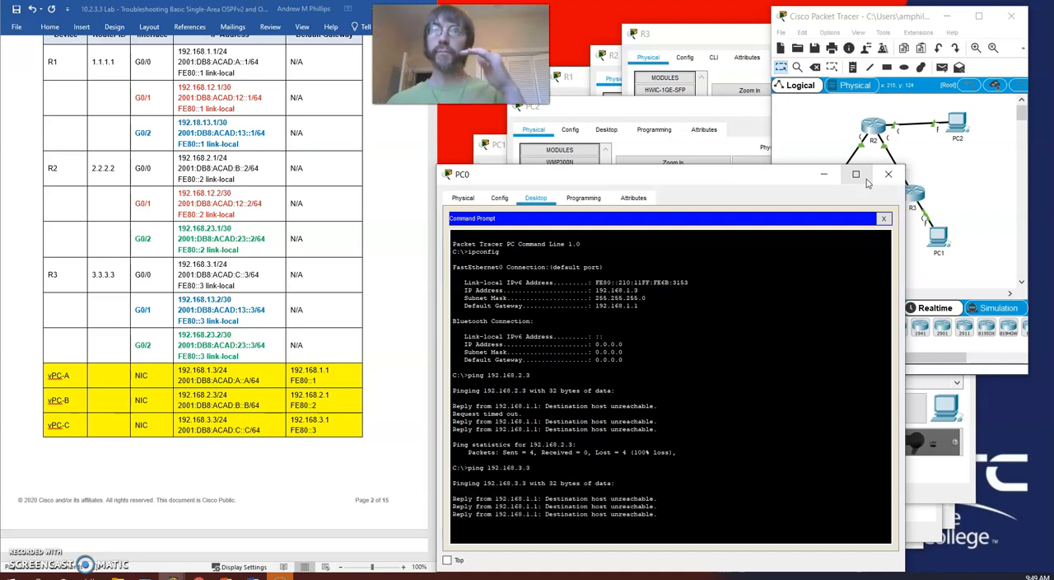
pyautogui.scroll(-3)
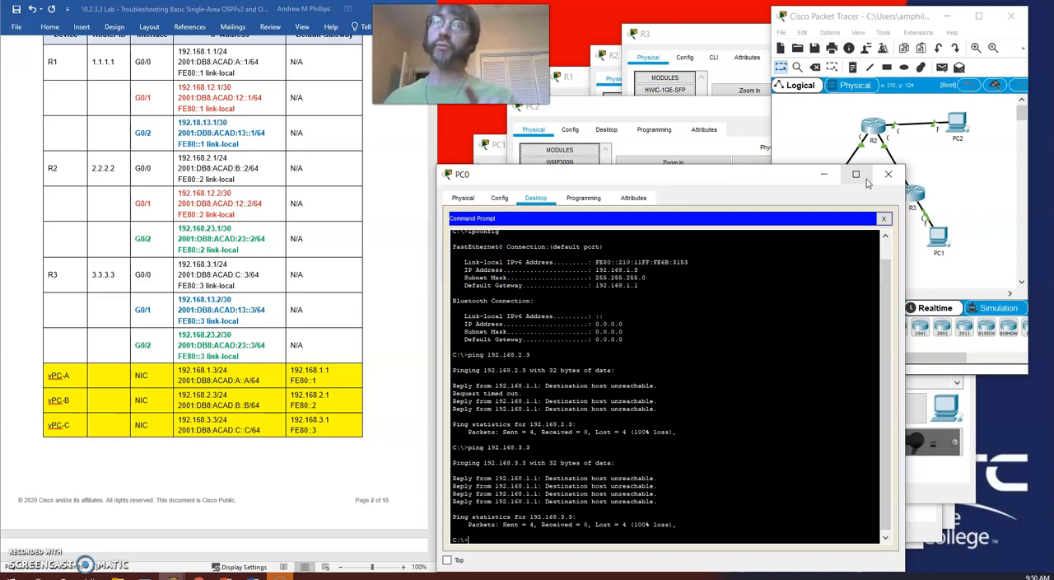
pyautogui.moveTo(1019, 64)
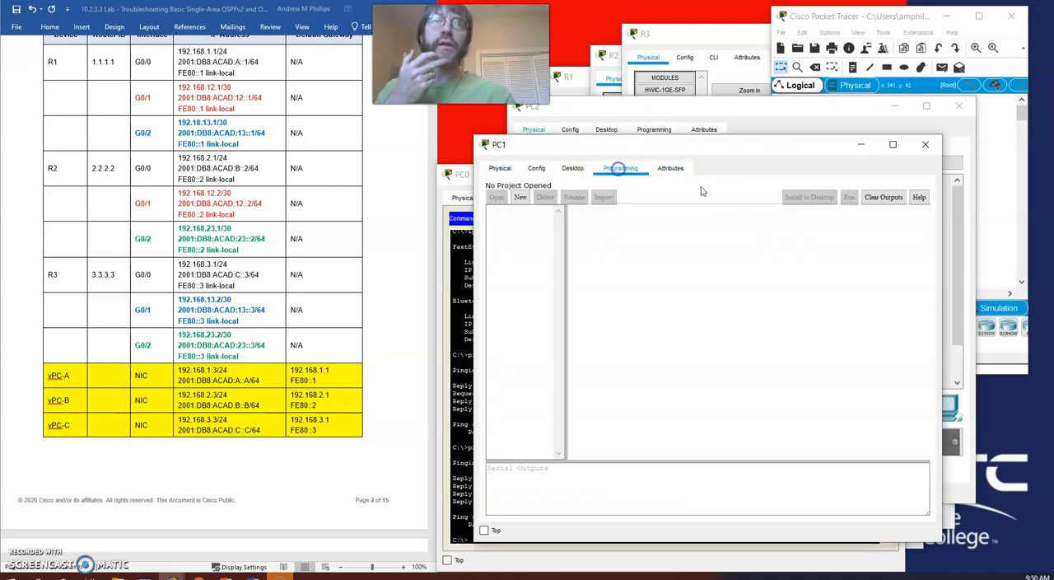
# Run ipconfig on PC1 and ping 192.168.1.3 and another host, both unreachable.
pyautogui.click(573, 168)
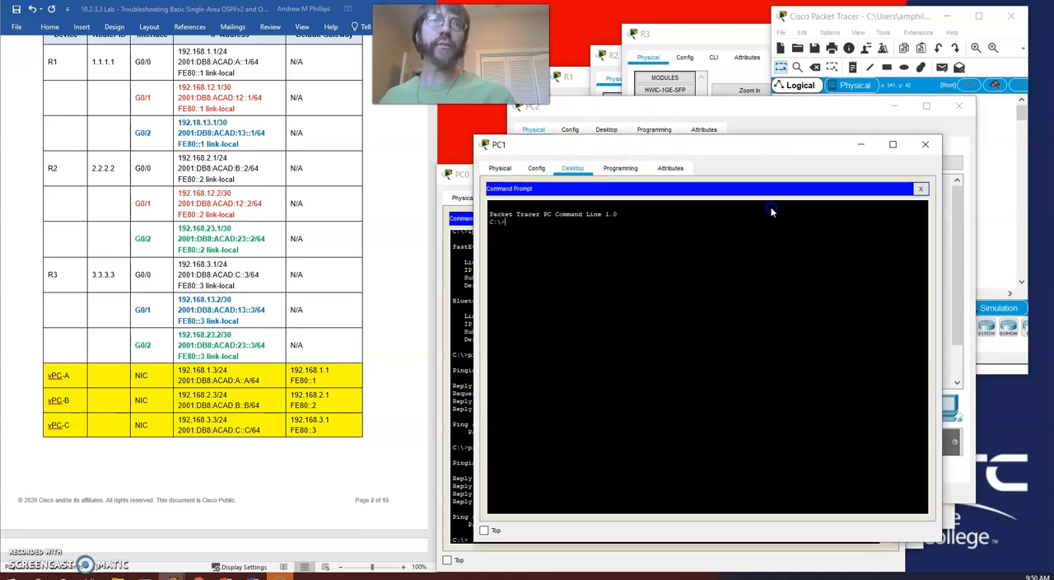
pyautogui.write('ipconfig')
pyautogui.write('ping')
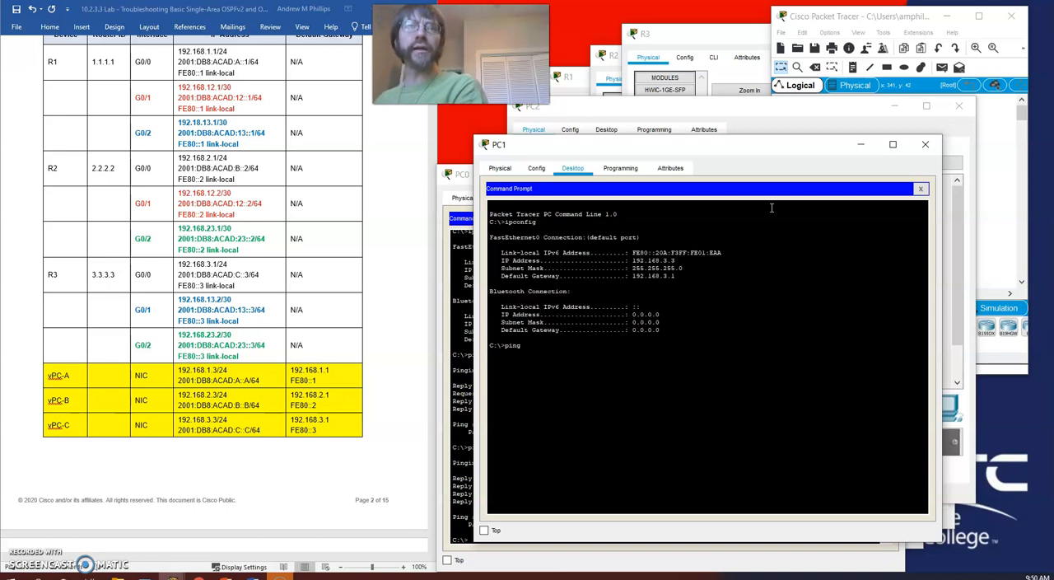
pyautogui.write('192.168')
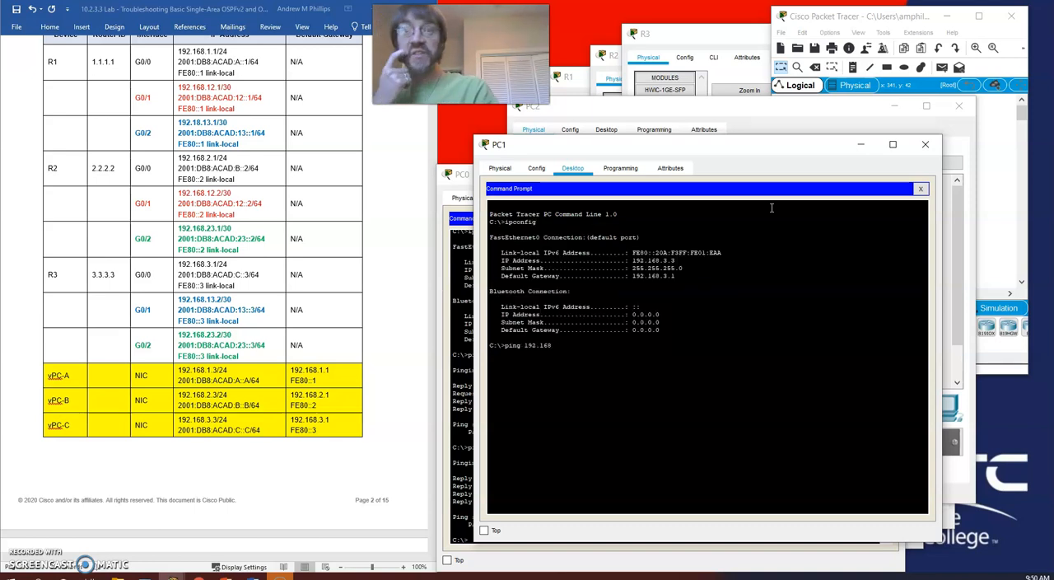
pyautogui.write('.1.3')
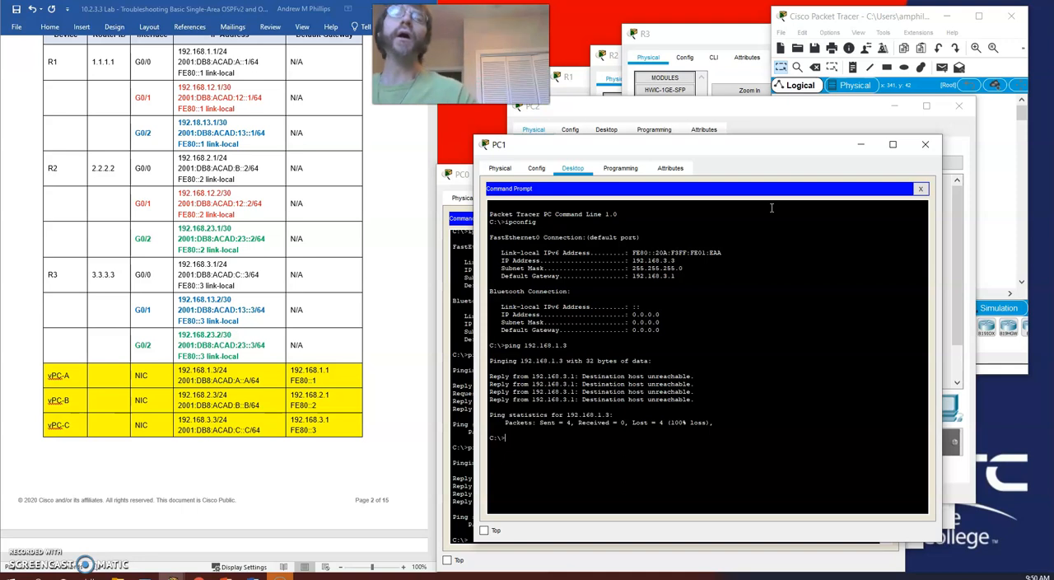
pyautogui.write('ping 192.168.1.3')
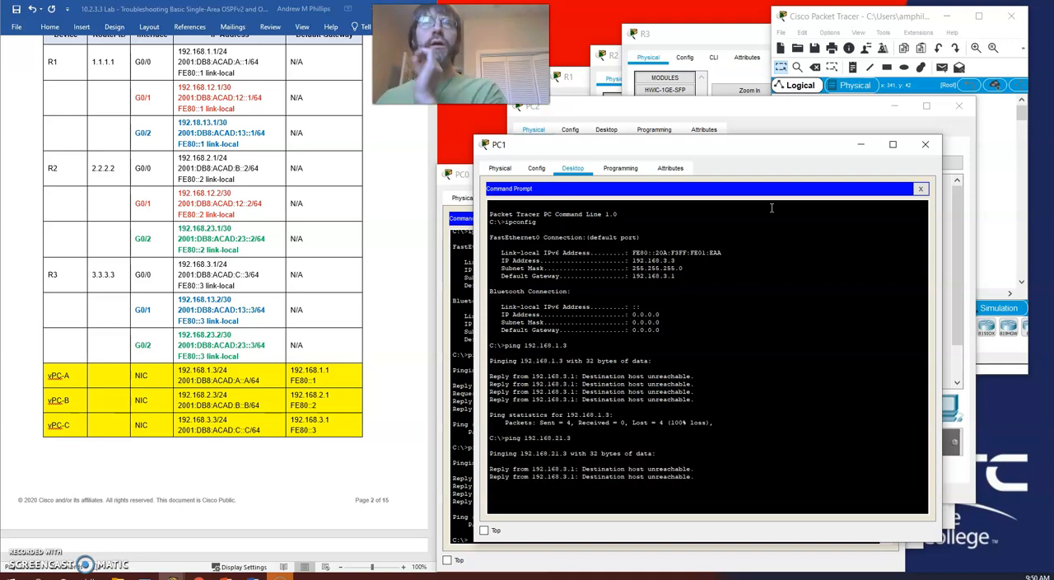
pyautogui.scroll(-3)
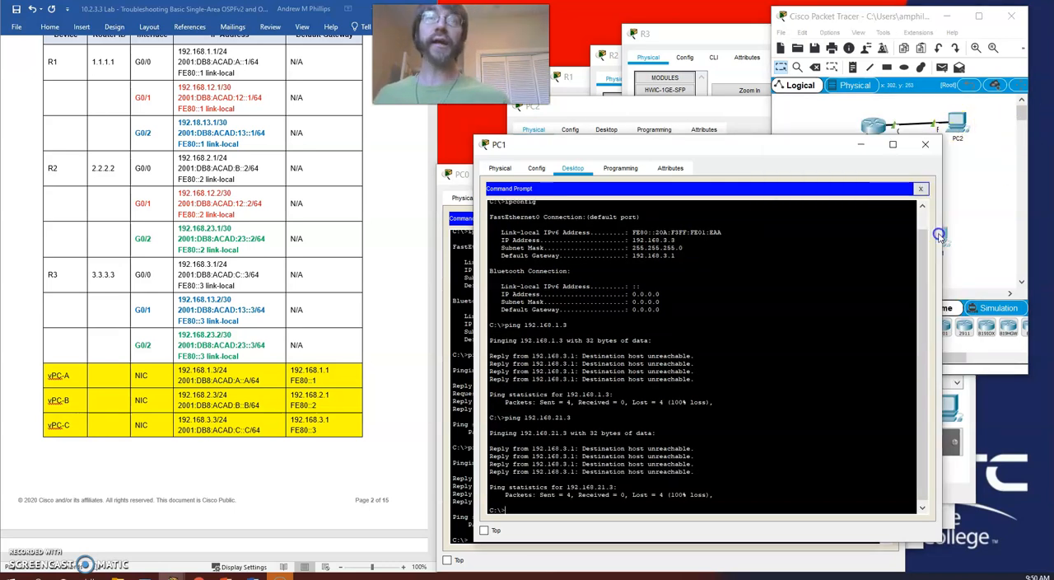
# Show PC2's IP settings with ipconfig after a rejected first attempt.
pyautogui.click(534, 129)
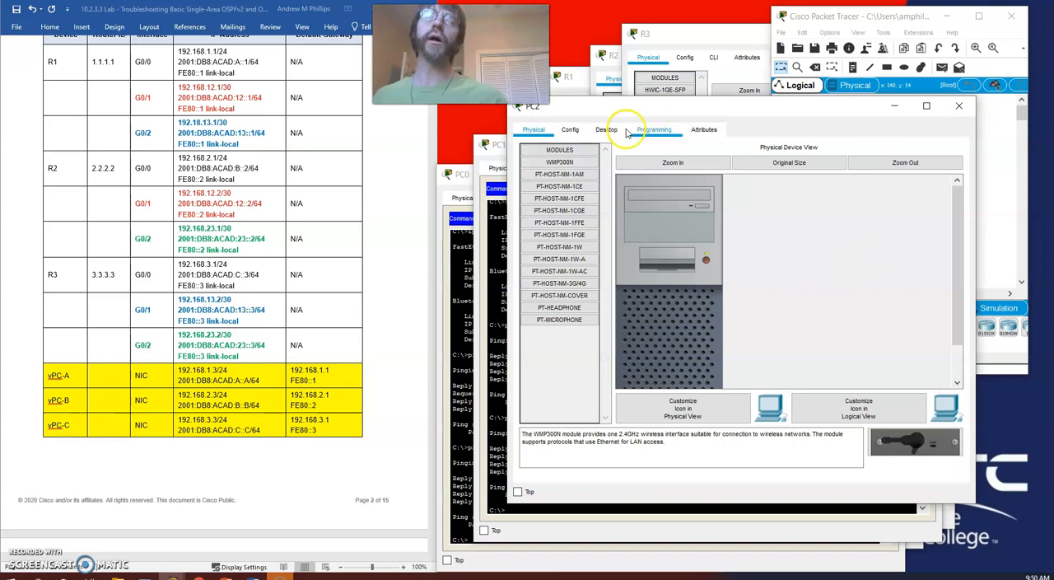
pyautogui.click(606, 128)
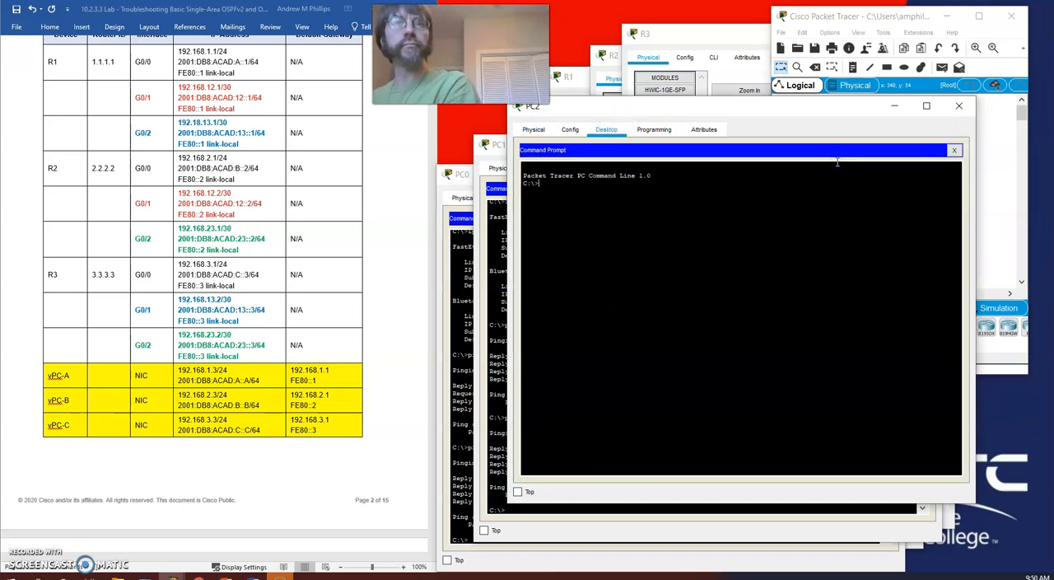
pyautogui.write('ipconfig')
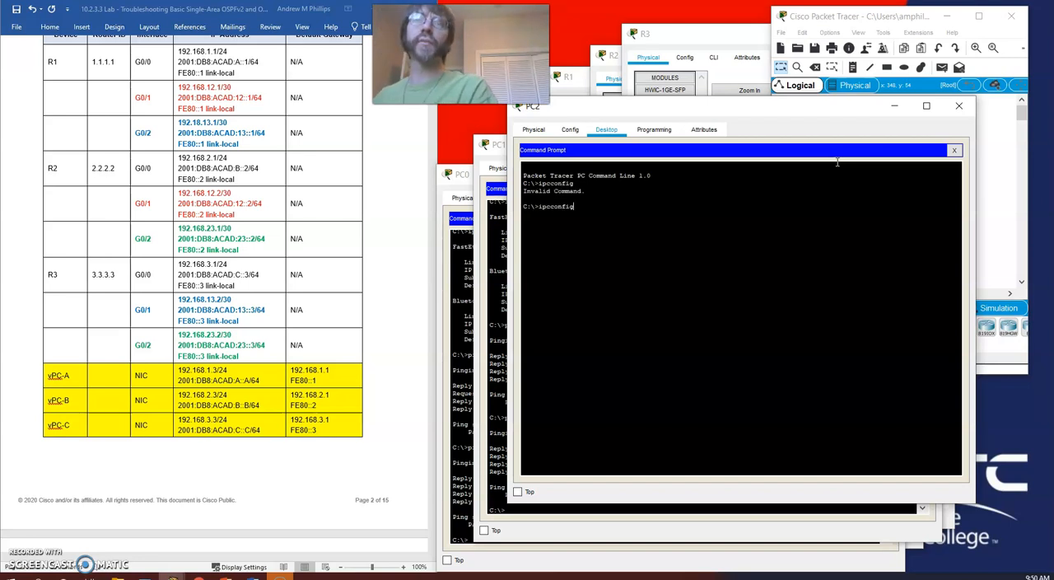
pyautogui.press('Return')
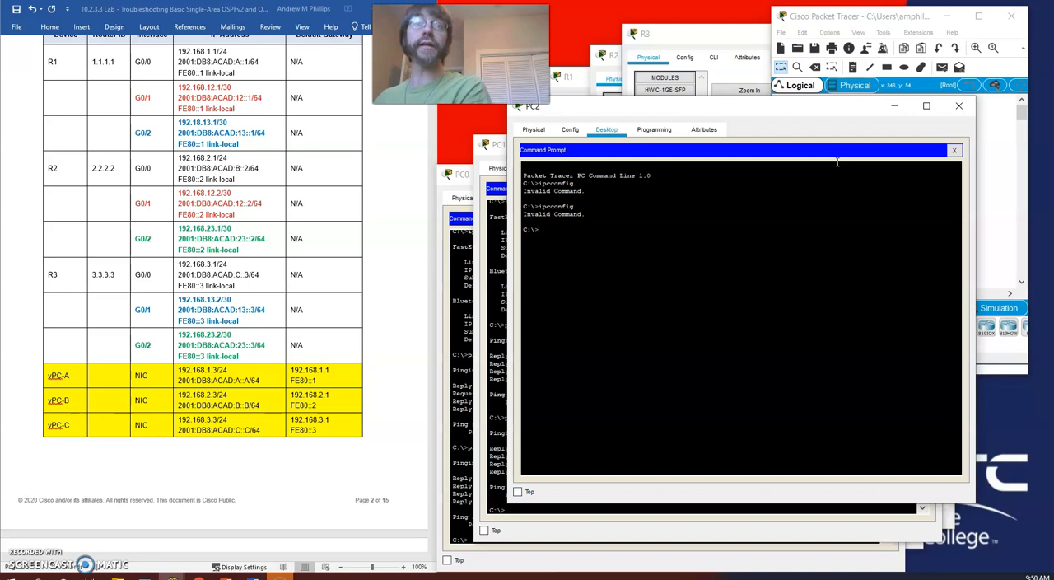
pyautogui.write('ipconfig')
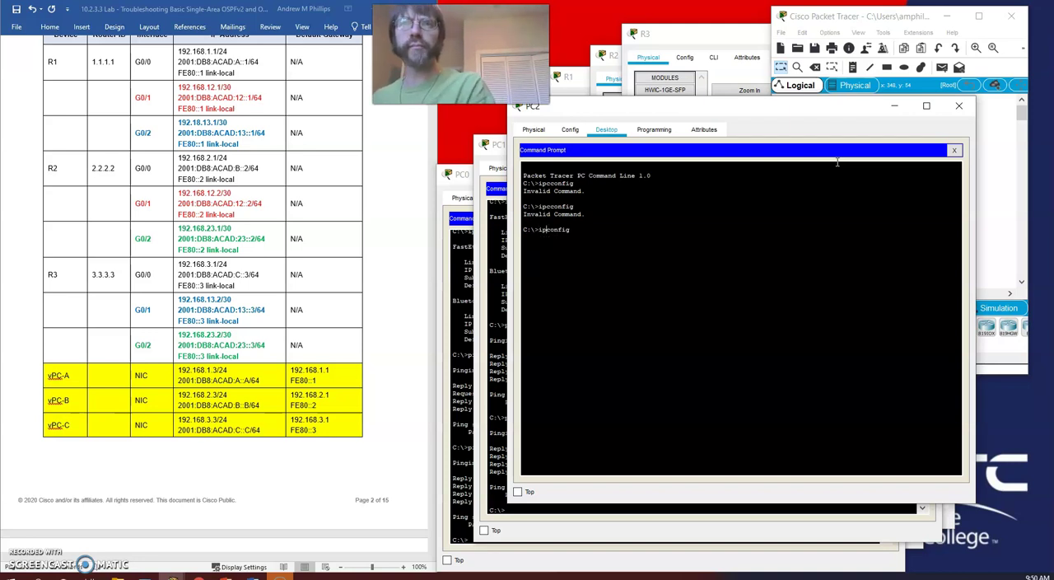
pyautogui.press('Return')
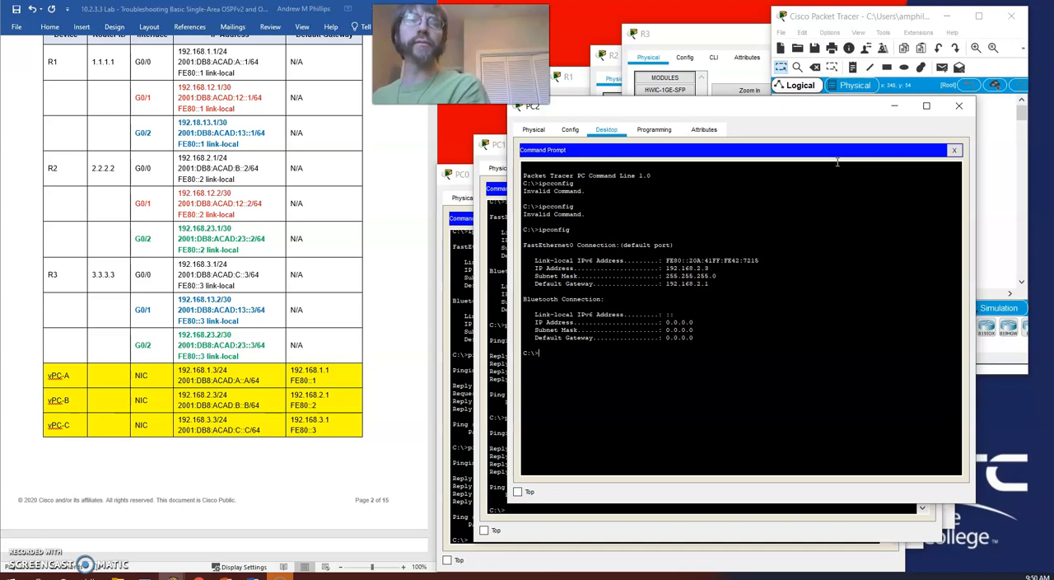
# Ping 192.168.1.3 and another host from PC2, both returning destination host unreachable.
pyautogui.write('ping 192.168.1.3')
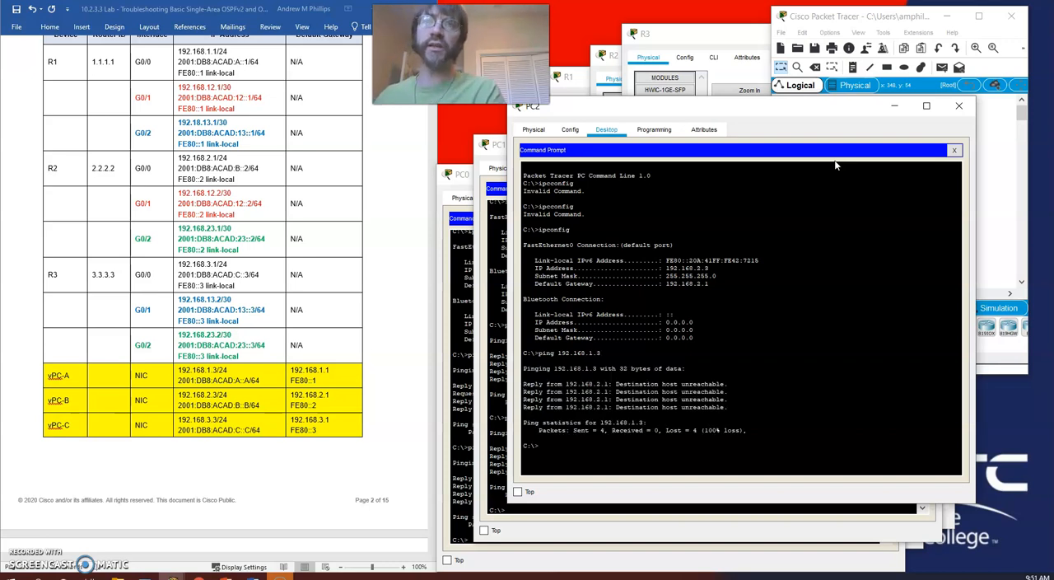
pyautogui.write('ping 192.168.1.3')
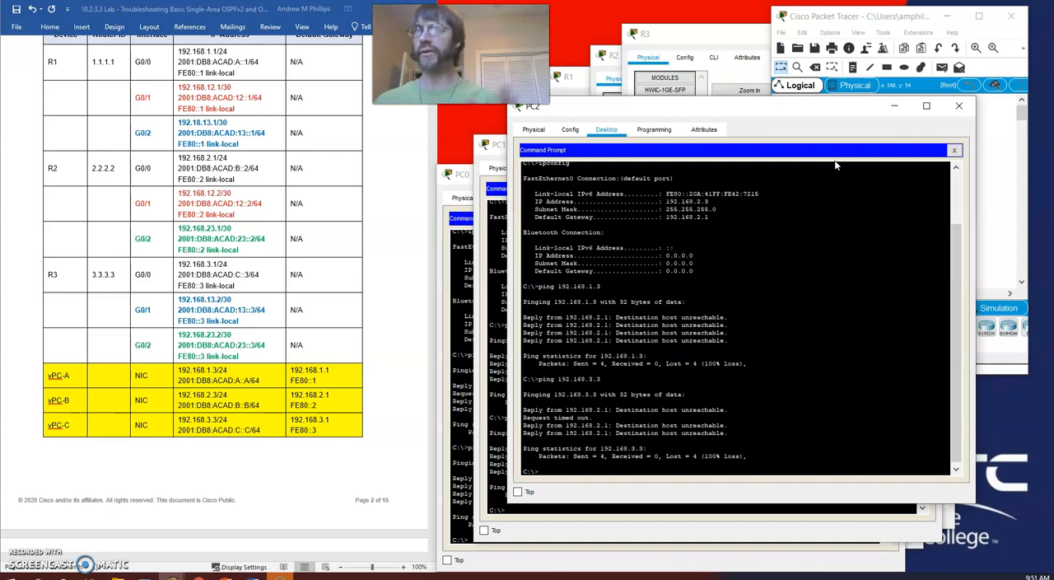
pyautogui.moveTo(829, 130)
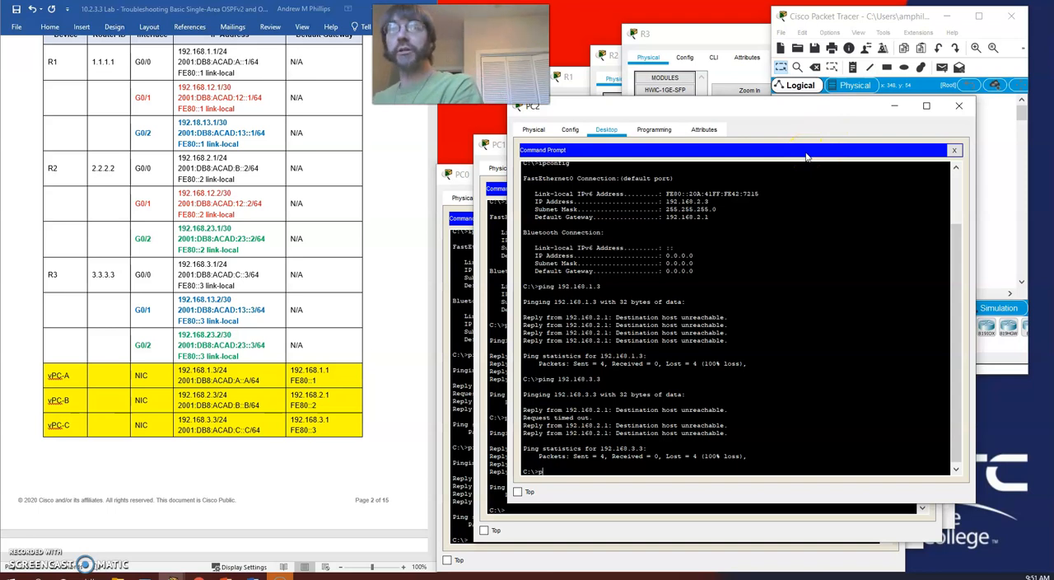
pyautogui.write('ping')
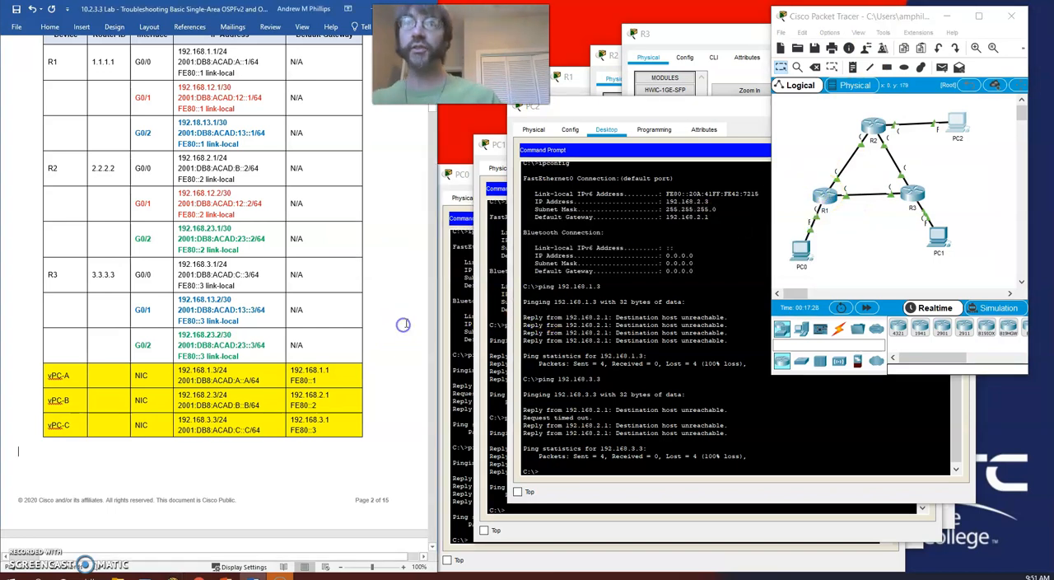
# Scroll the Word lab document to Part 3: Troubleshoot OSPFv2.
pyautogui.scroll(-3)
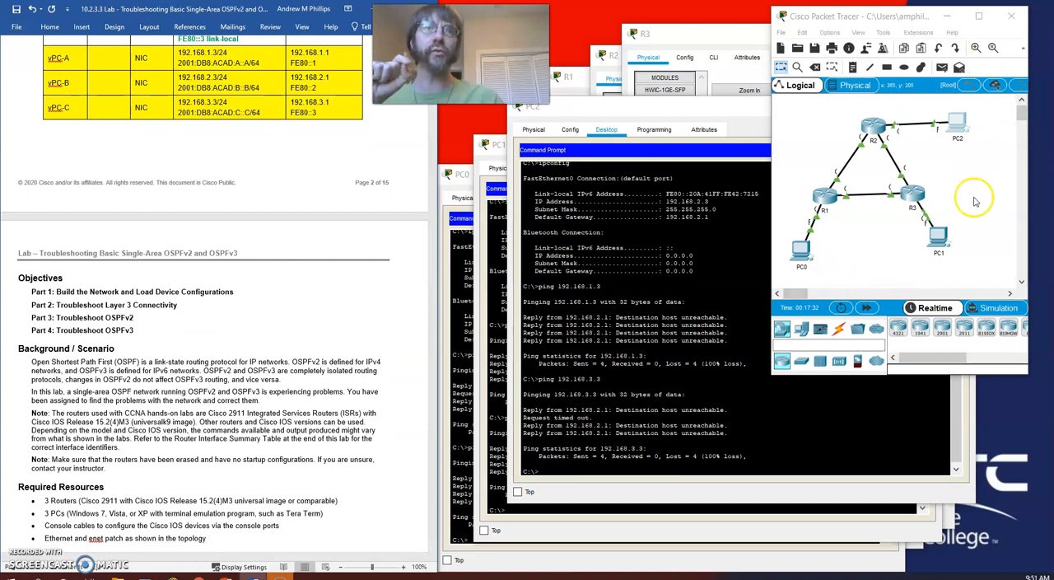
pyautogui.moveTo(782, 228)
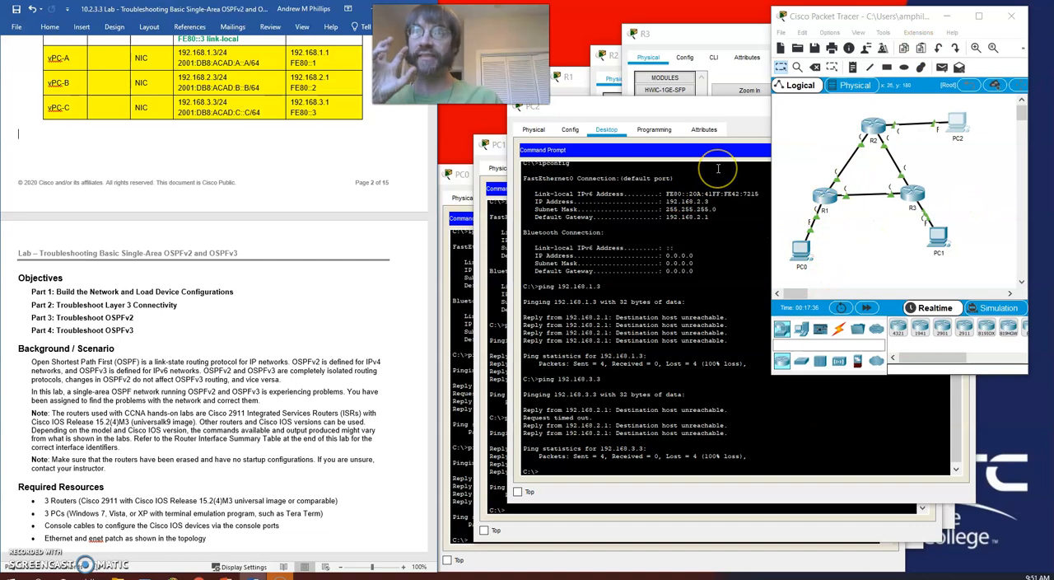
pyautogui.moveTo(354, 230)
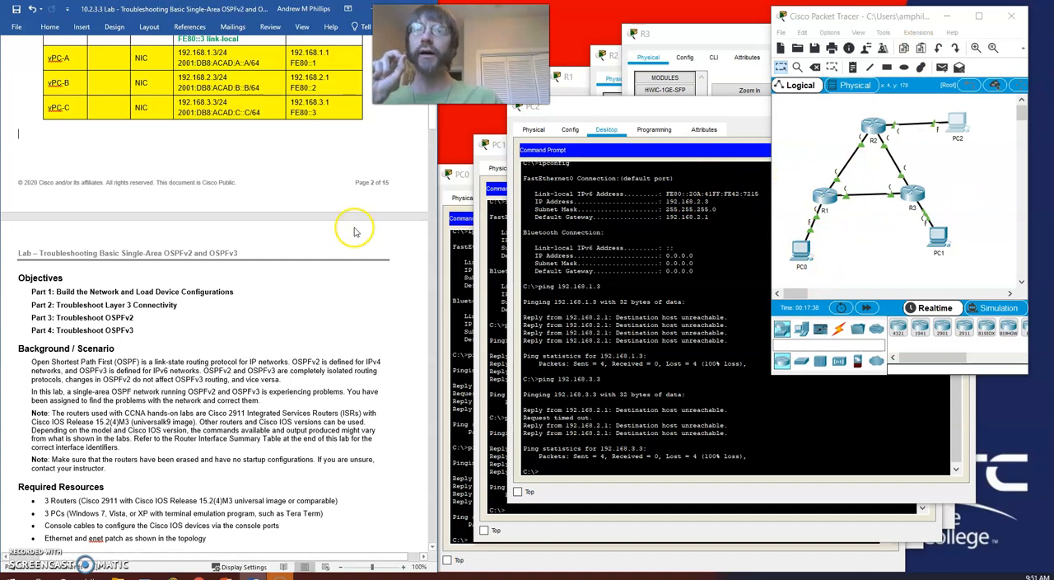
pyautogui.scroll(-3)
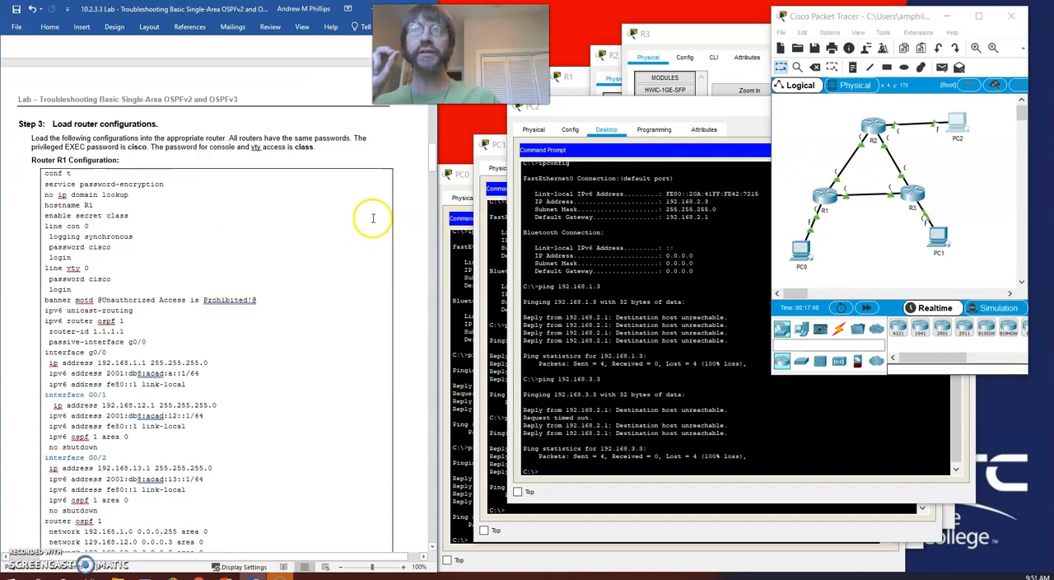
pyautogui.scroll(-3)
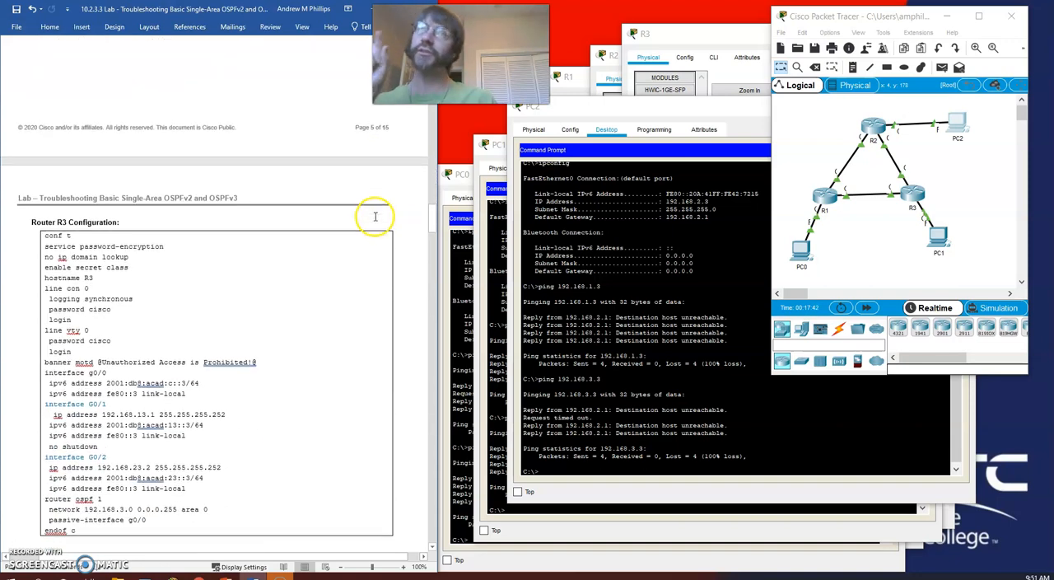
pyautogui.scroll(-3)
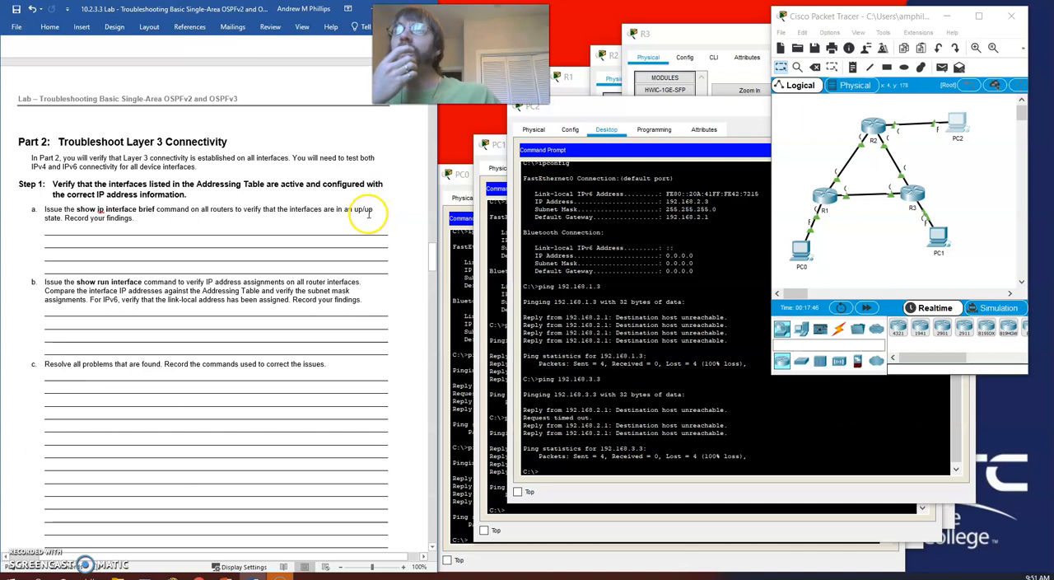
pyautogui.scroll(3)
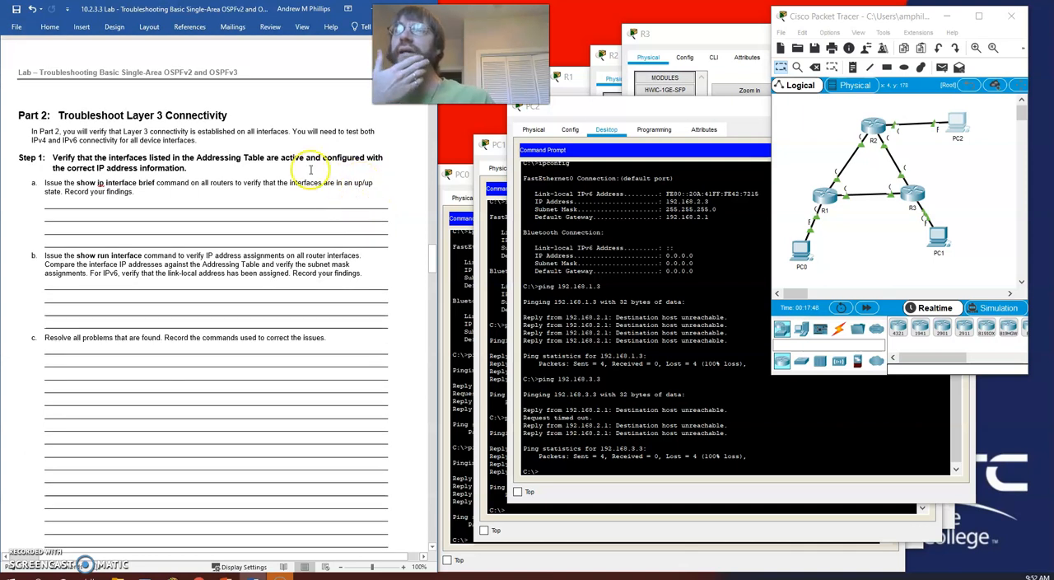
pyautogui.scroll(-3)
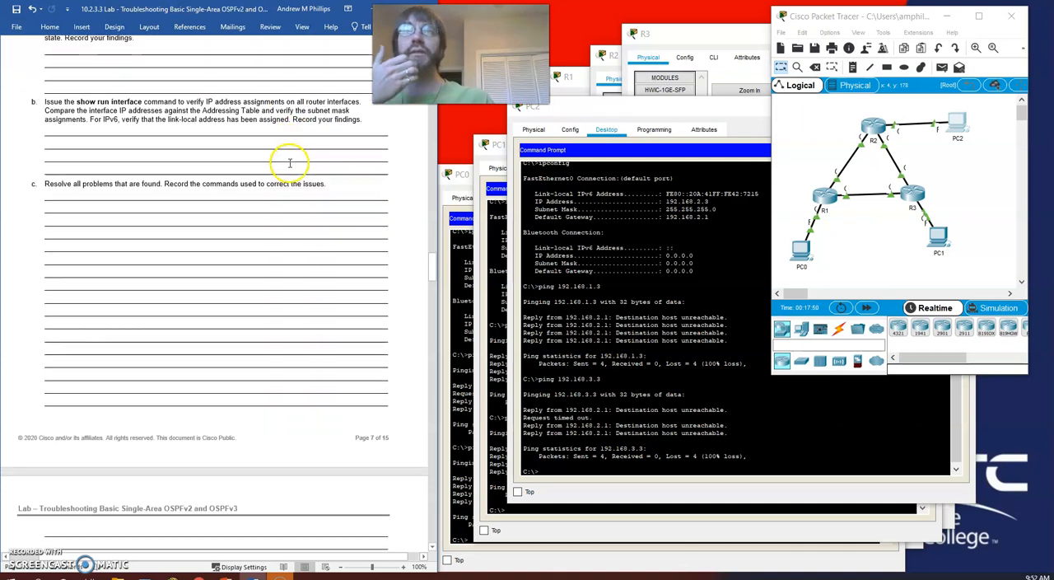
pyautogui.scroll(-3)
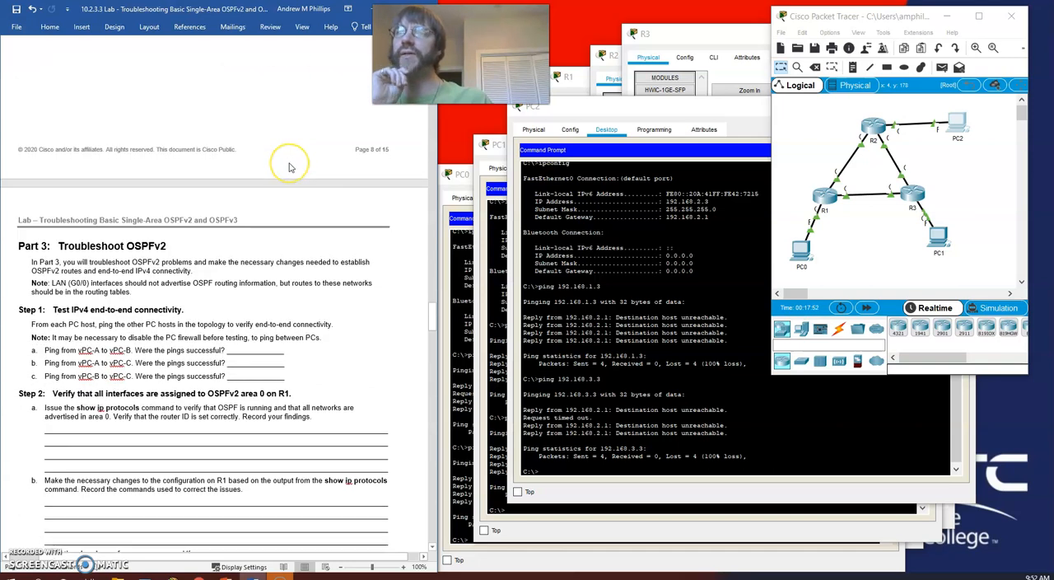
pyautogui.scroll(-3)
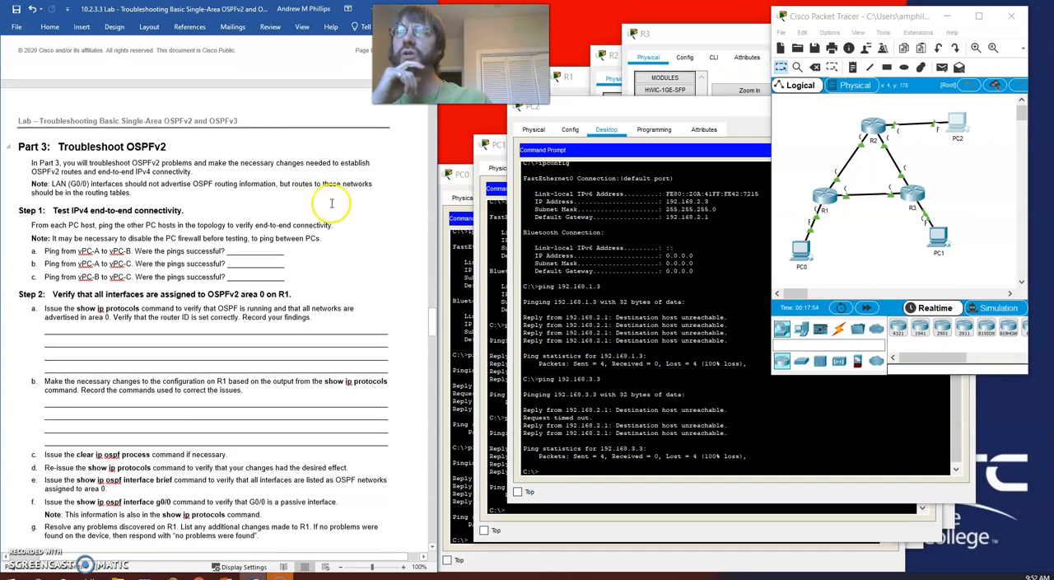
pyautogui.scroll(3)
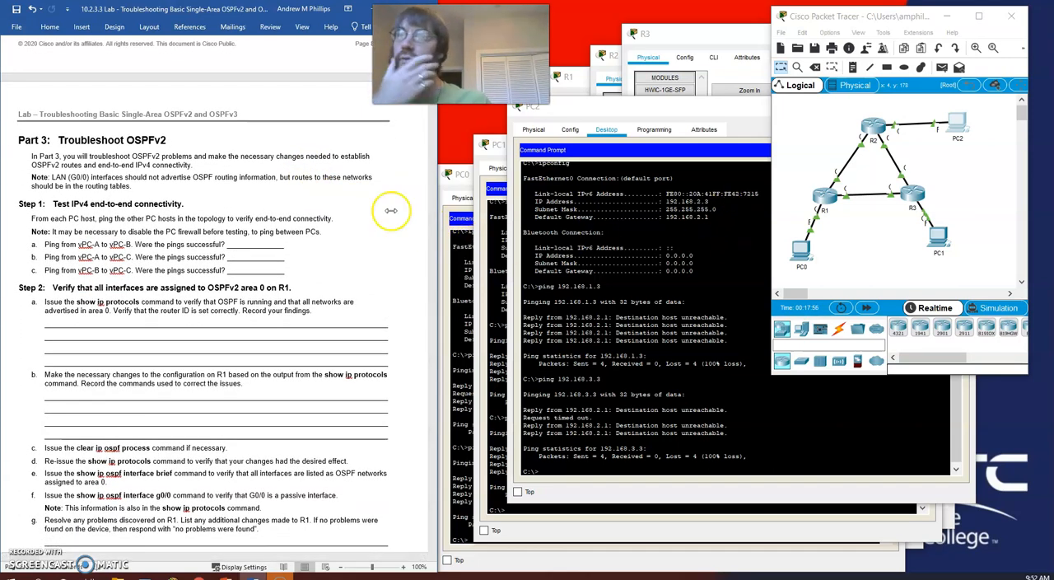
pyautogui.scroll(-3)
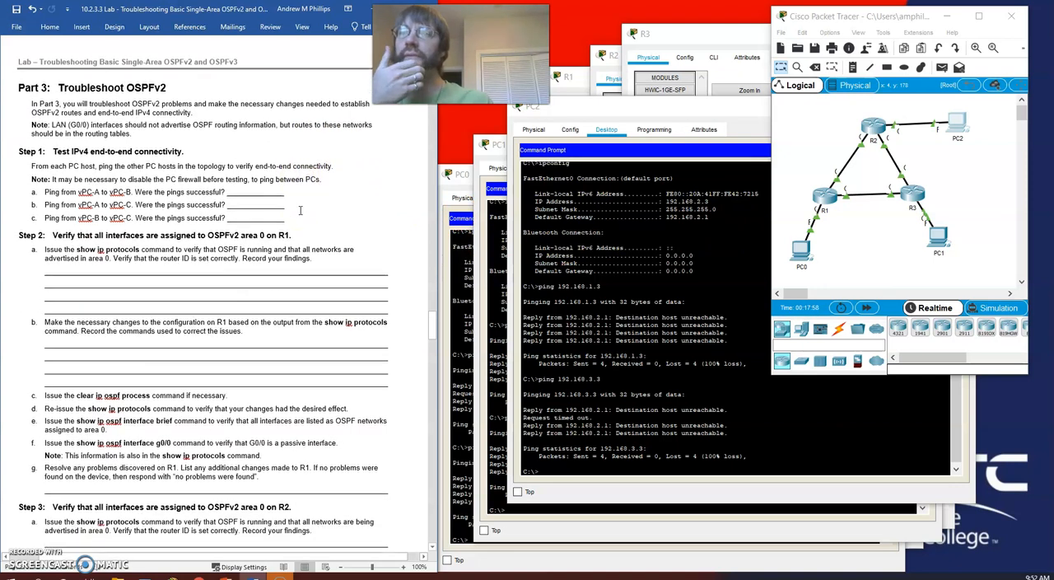
pyautogui.scroll(-3)
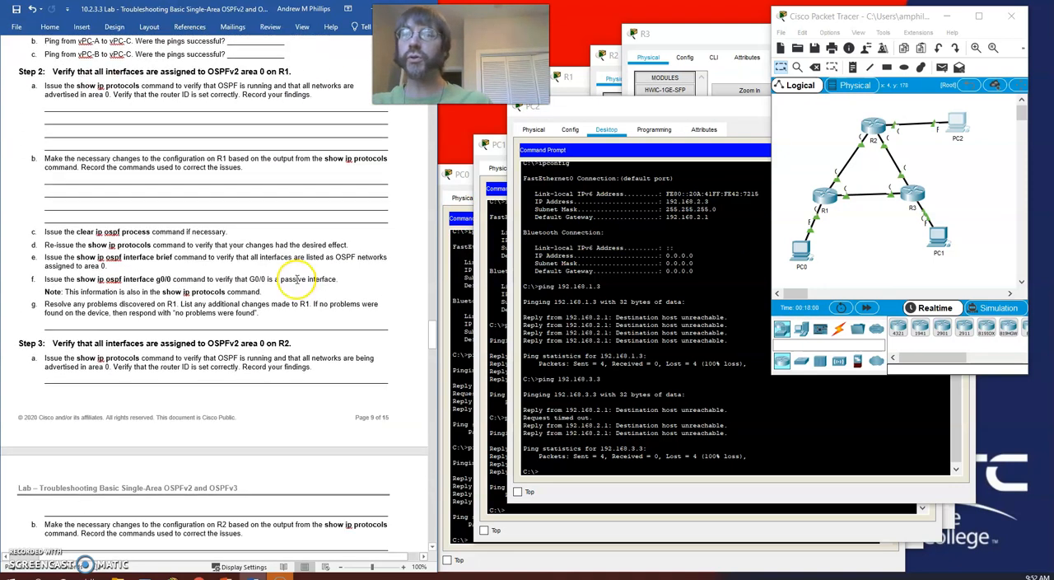
pyautogui.scroll(3)
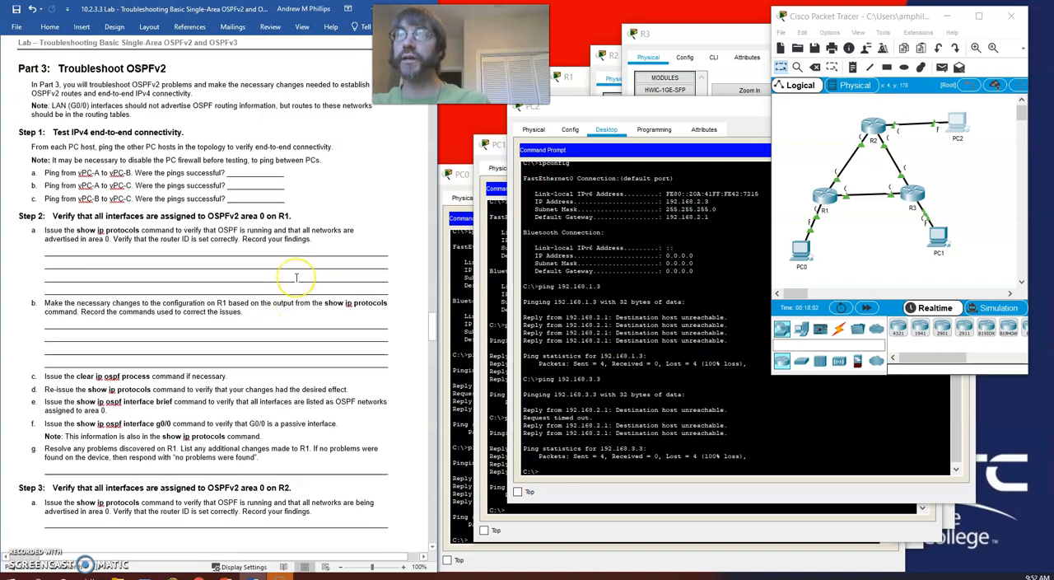
pyautogui.scroll(3)
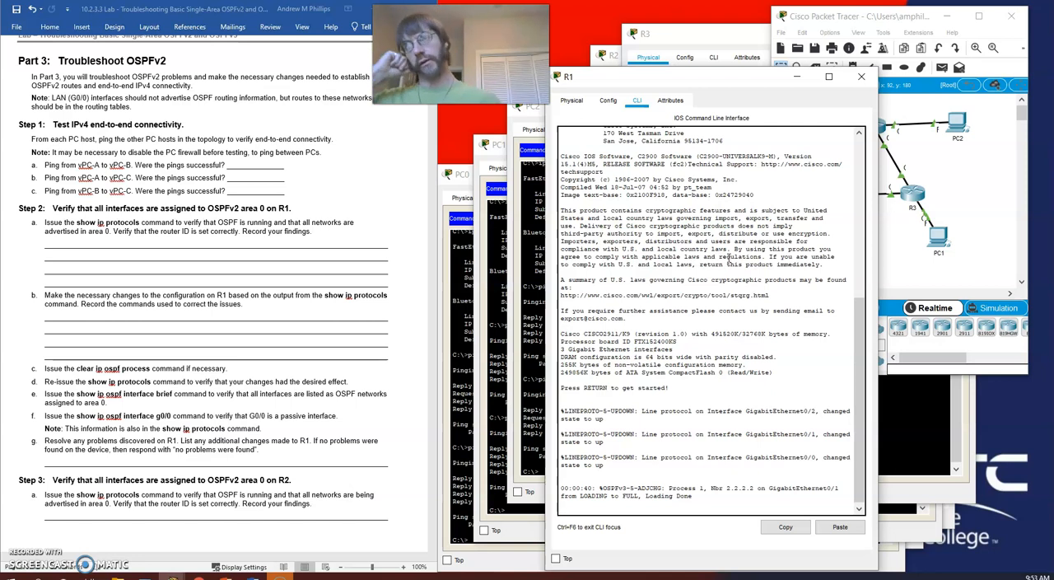
pyautogui.moveTo(892, 398)
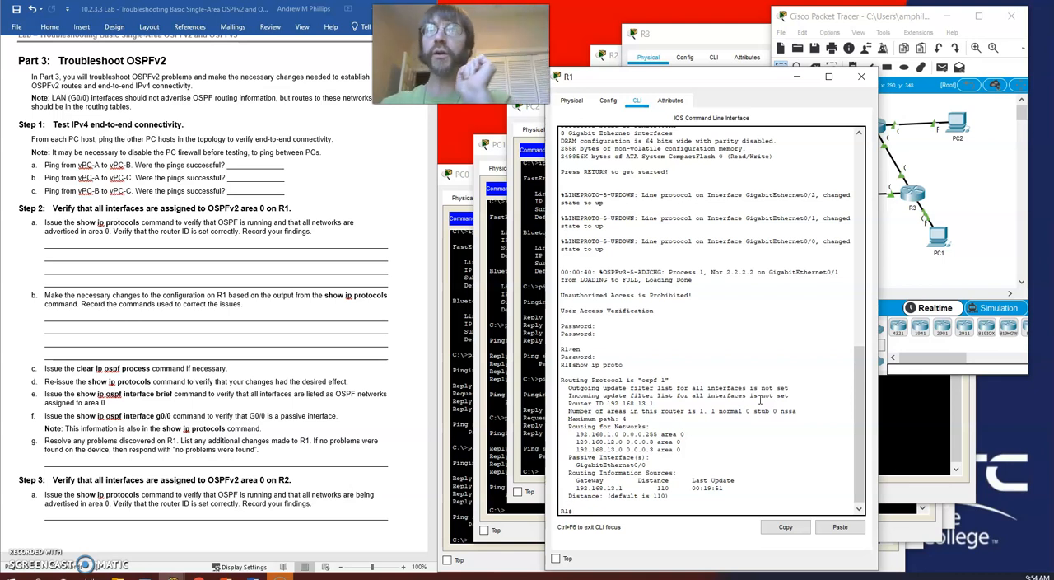
# Run show ip protocols and show ip route on R1 in privileged mode.
pyautogui.write('show ip route')
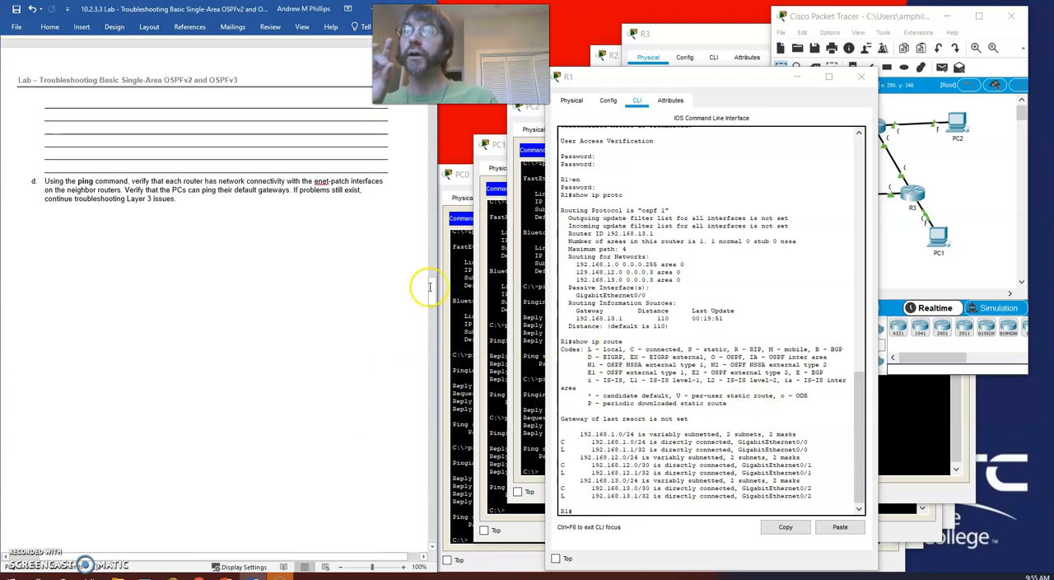
# Set router-id 1.1.1.1 under router ospf 1 on R1.
pyautogui.scroll(3)
pyautogui.write('conf t')
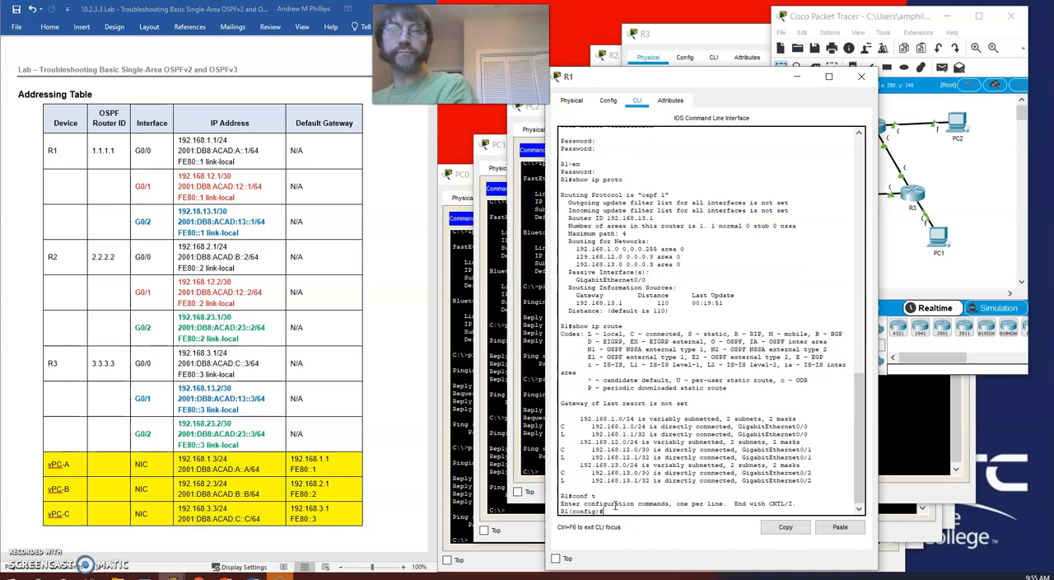
pyautogui.write('rout')
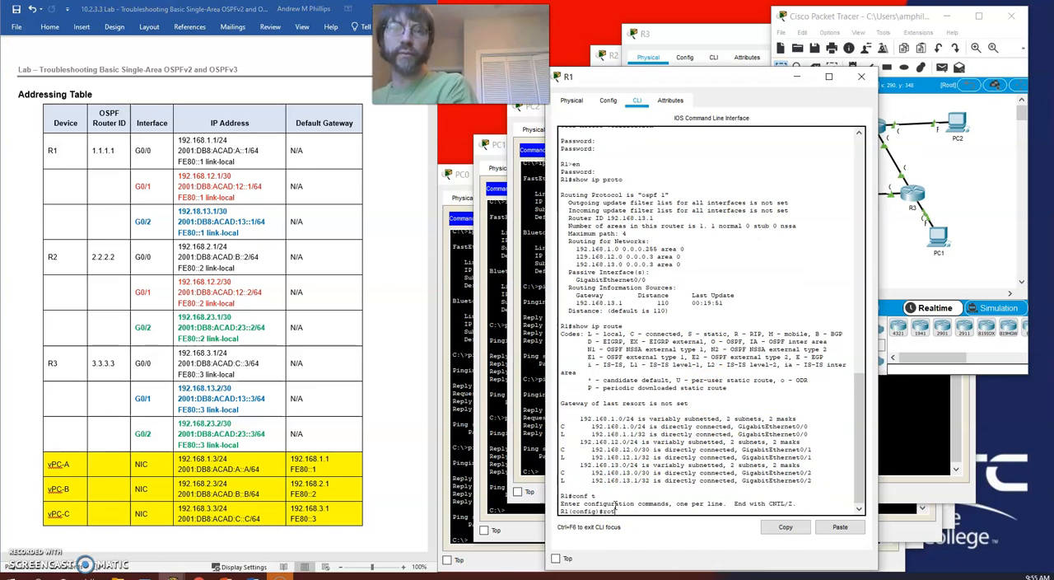
pyautogui.write('router ospf 1')
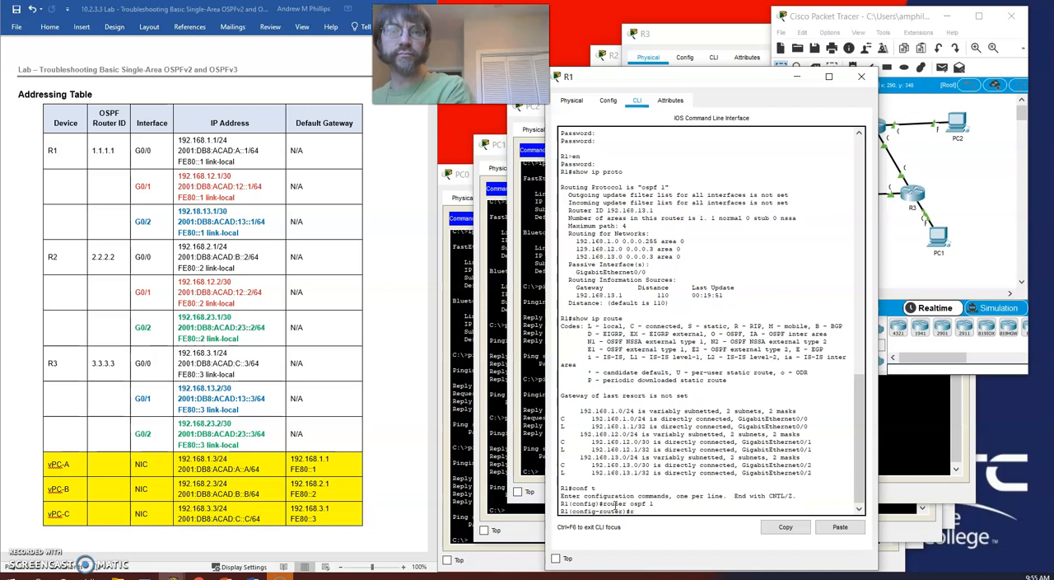
pyautogui.write('router-id')
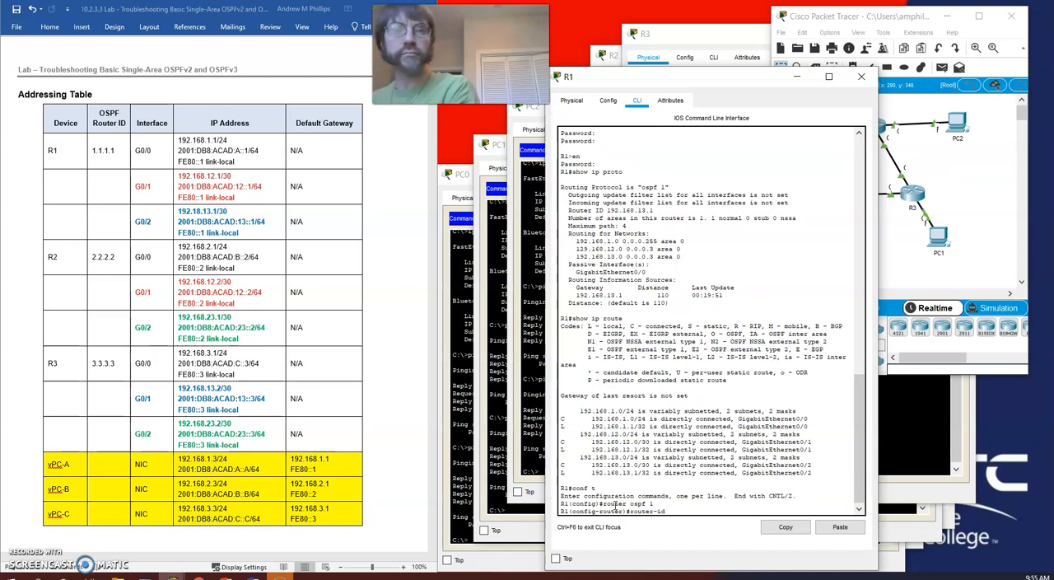
pyautogui.write('1.1.1.1')
pyautogui.write('end')
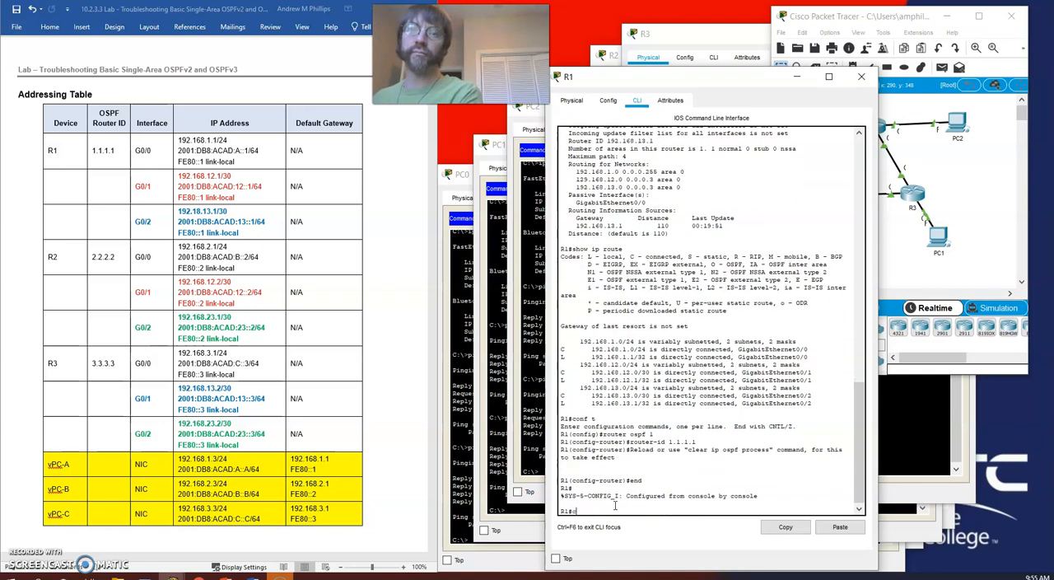
# Clear the OSPF process and confirm with yes so the new router ID takes effect.
pyautogui.write('clear ip ospf process')
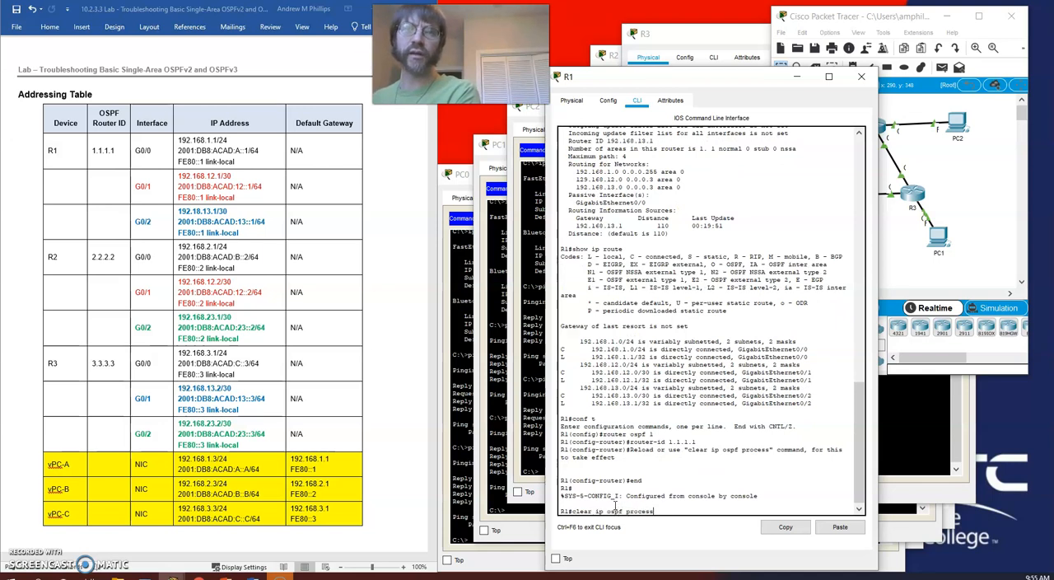
pyautogui.write('yes')
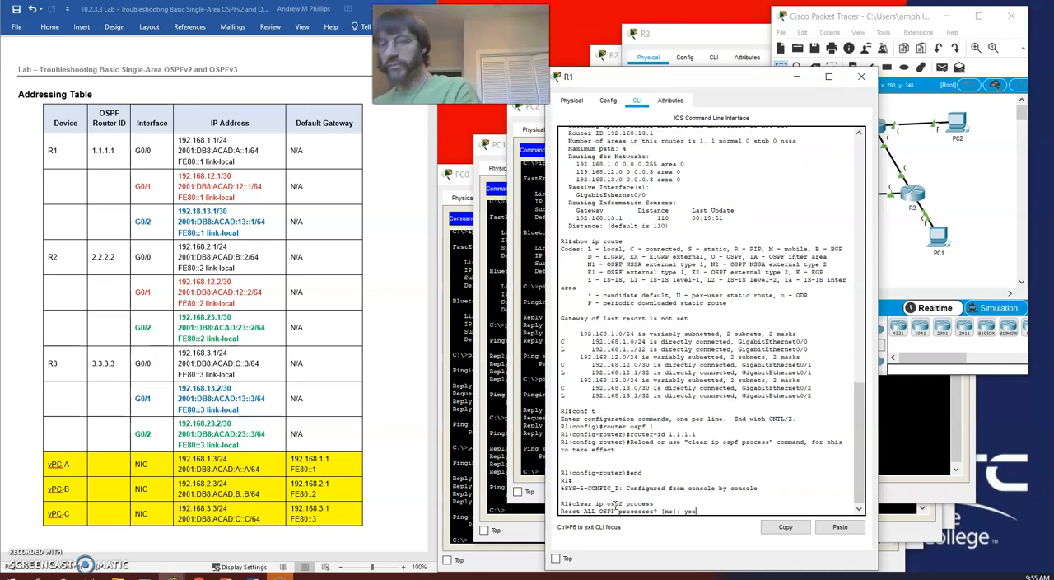
pyautogui.press('Return')
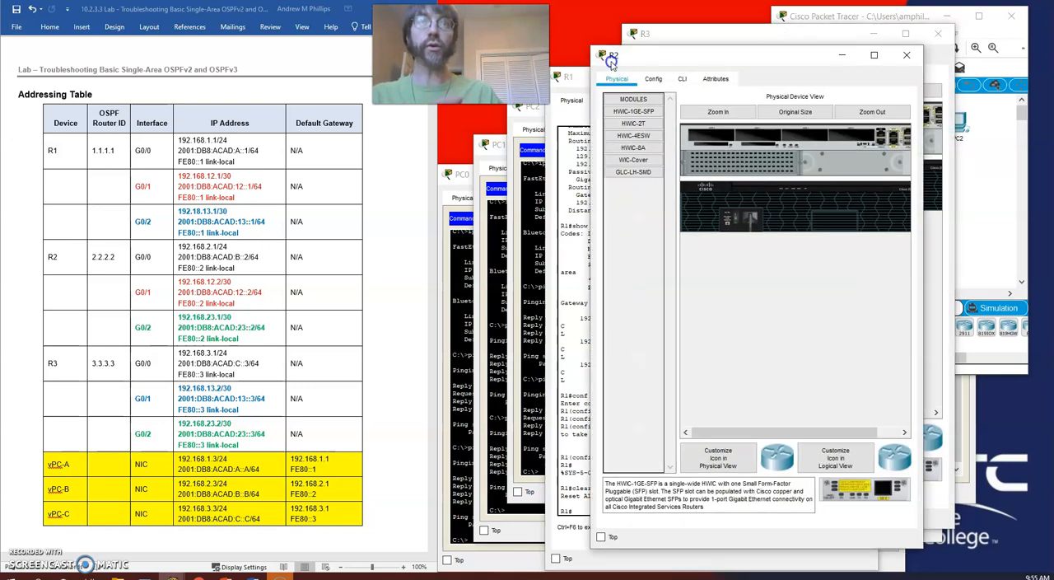
# View R2's console showing neighbor 1.1.1.1 FULL, then return to R1's CLI.
pyautogui.click(682, 79)
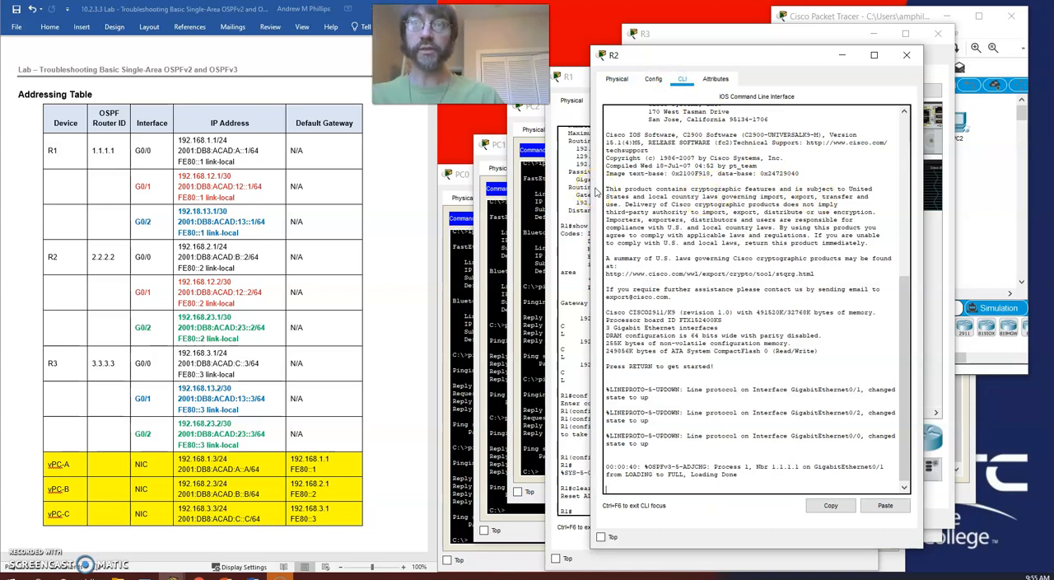
pyautogui.moveTo(550, 255)
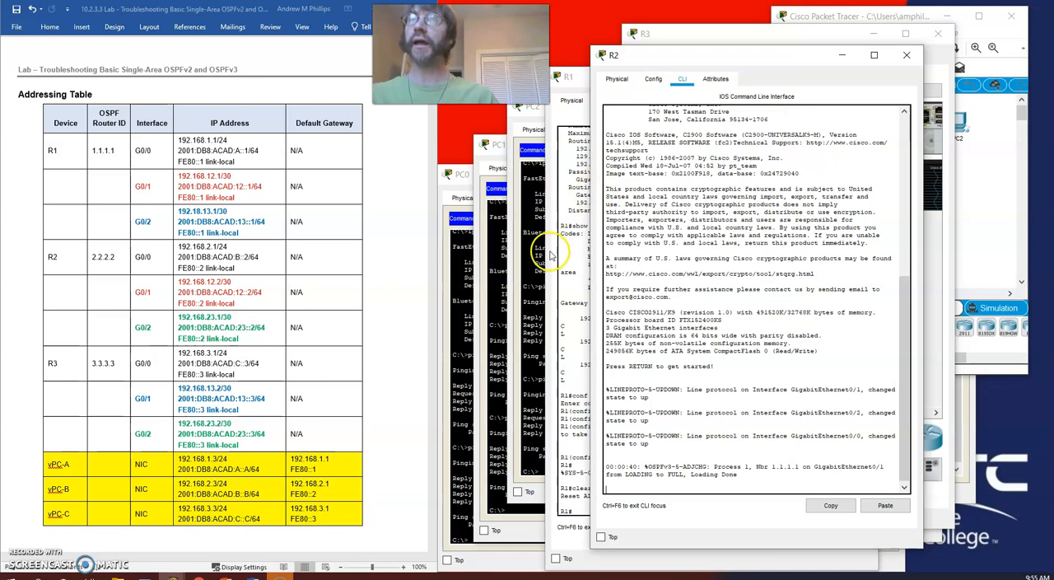
pyautogui.moveTo(546, 295)
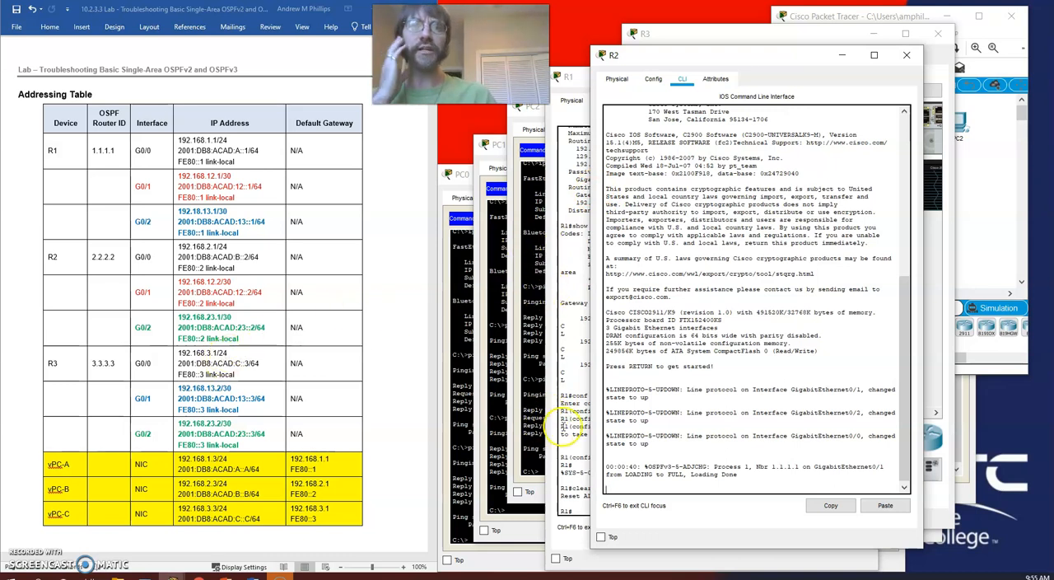
pyautogui.click(566, 76)
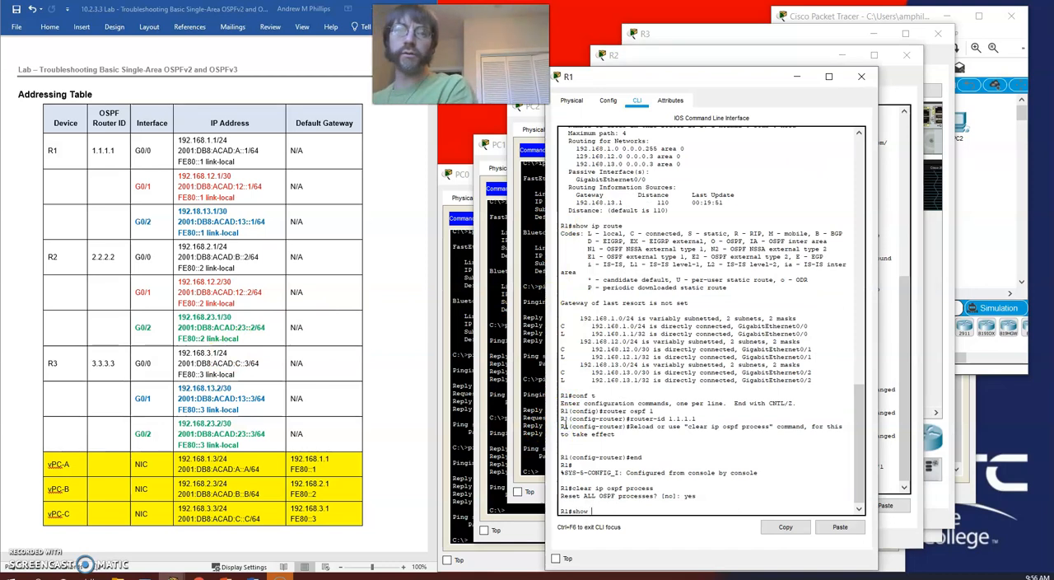
# Run show run | section router ospf on R1 and verify router-id 1.1.1.1.
pyautogui.write('run')
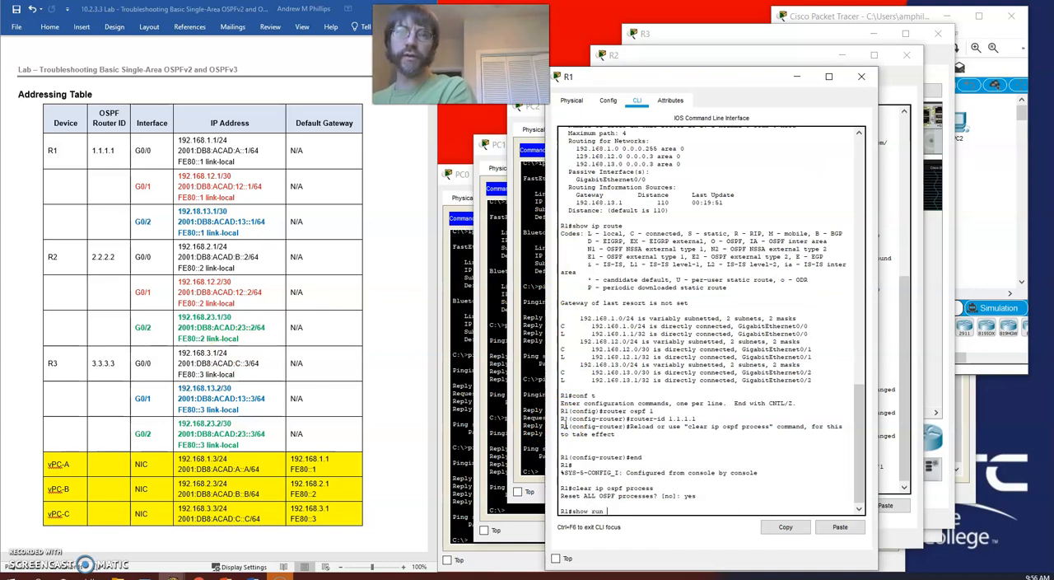
pyautogui.write('| section router ospf')
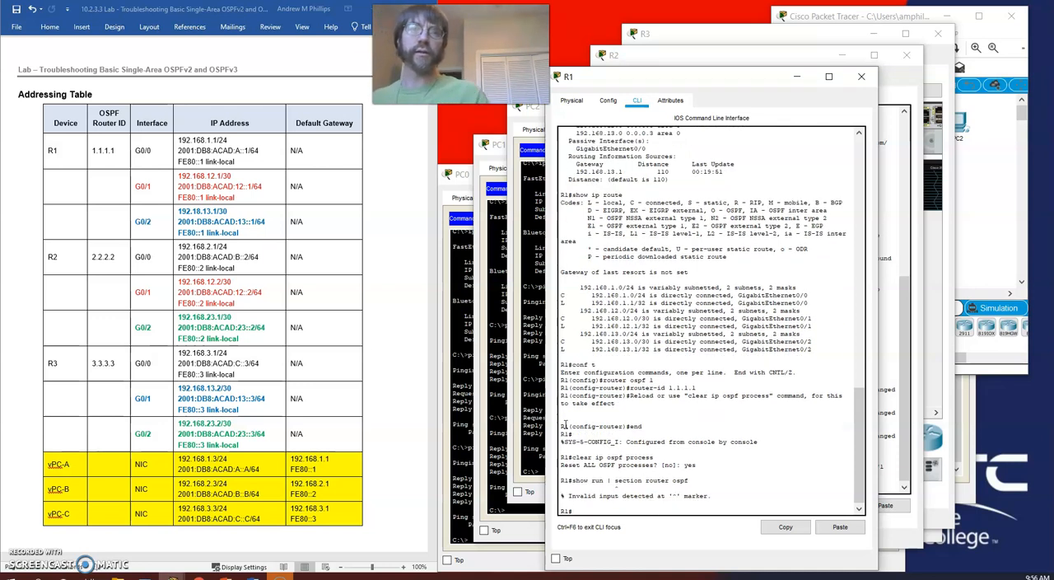
pyautogui.write('show run | section router ospf')
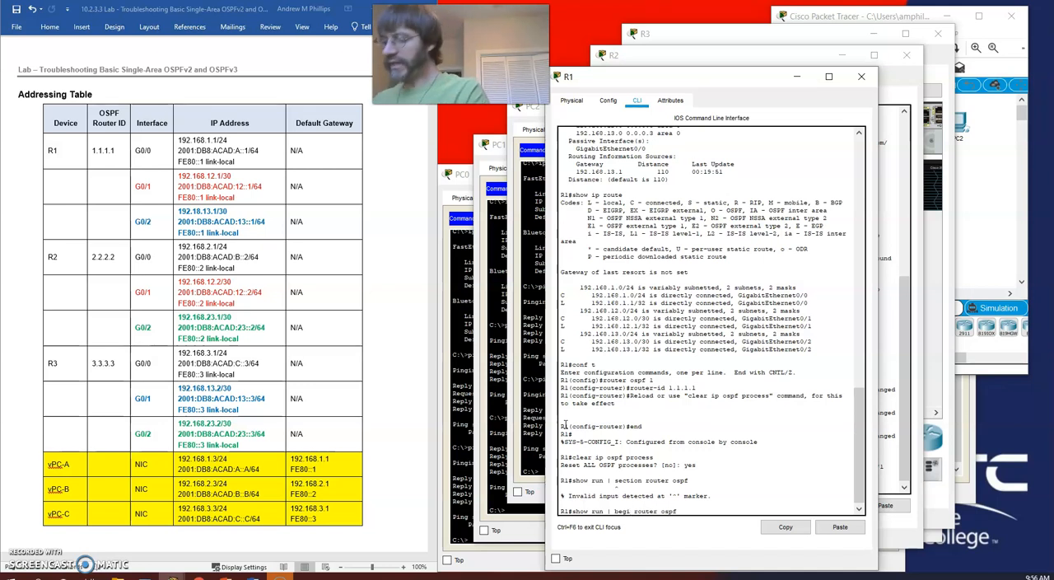
pyautogui.scroll(-3)
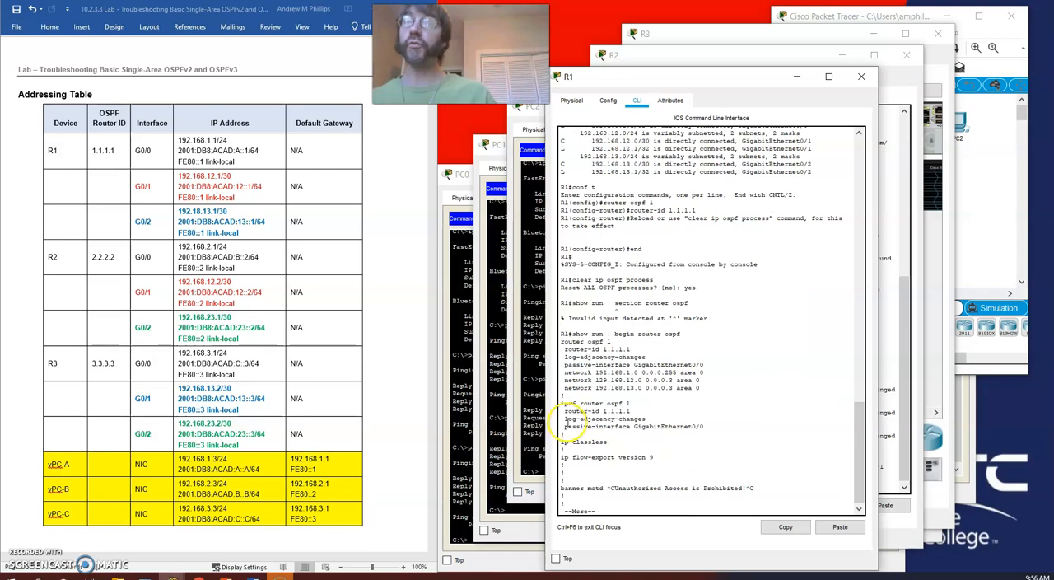
pyautogui.moveTo(254, 181)
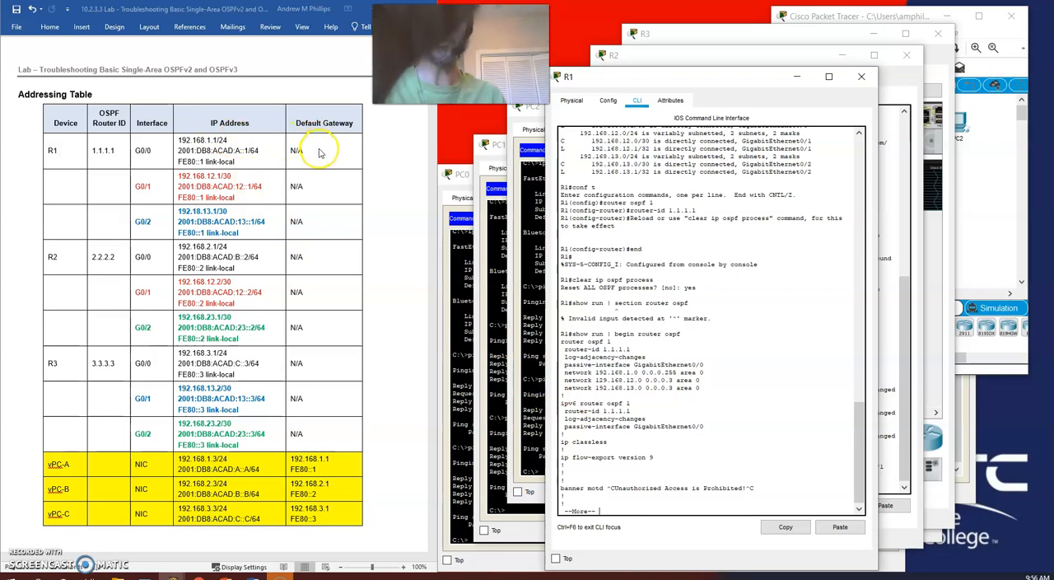
pyautogui.moveTo(237, 147)
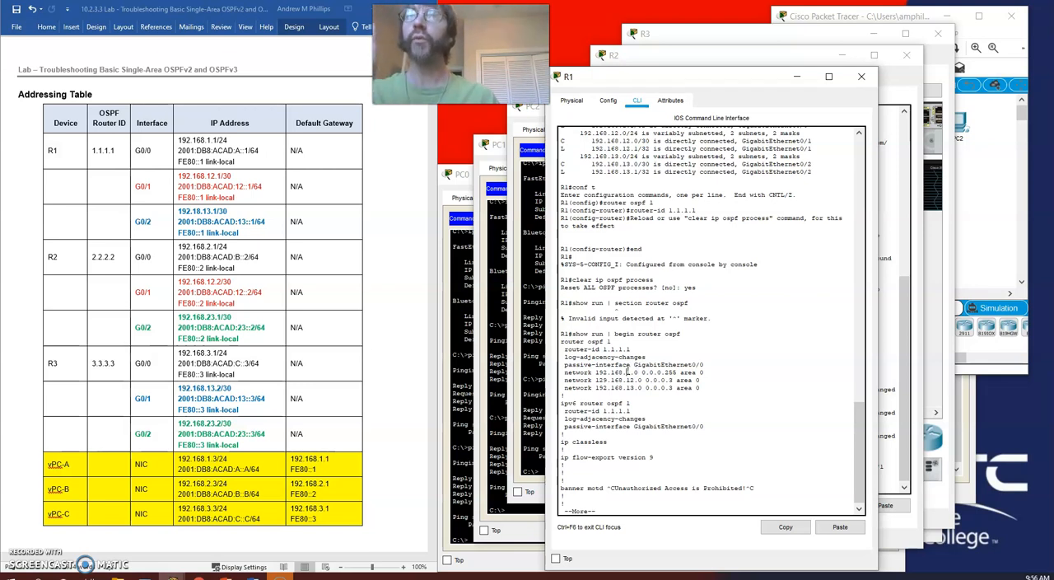
pyautogui.moveTo(724, 438)
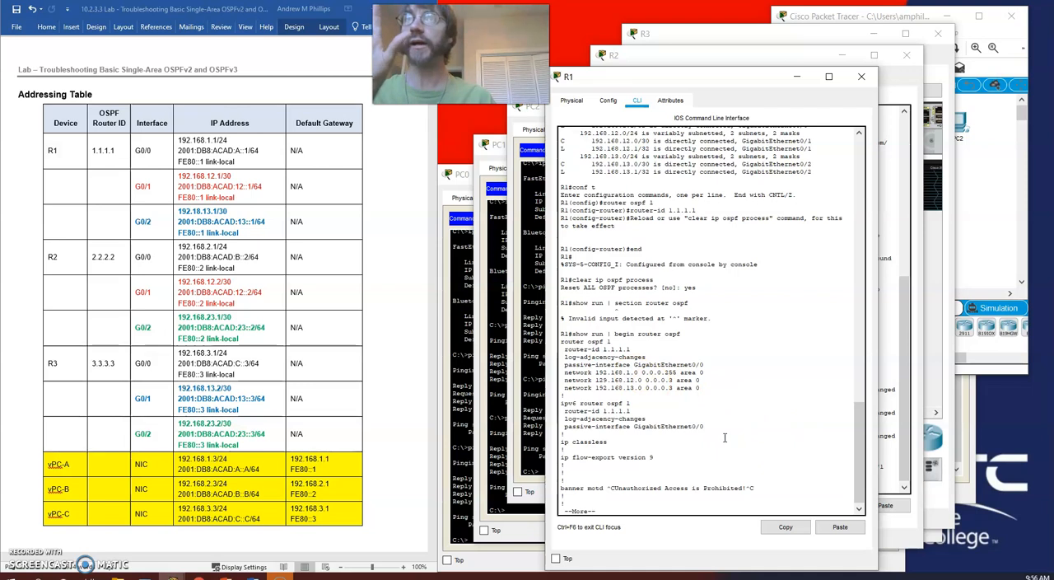
pyautogui.moveTo(685, 410)
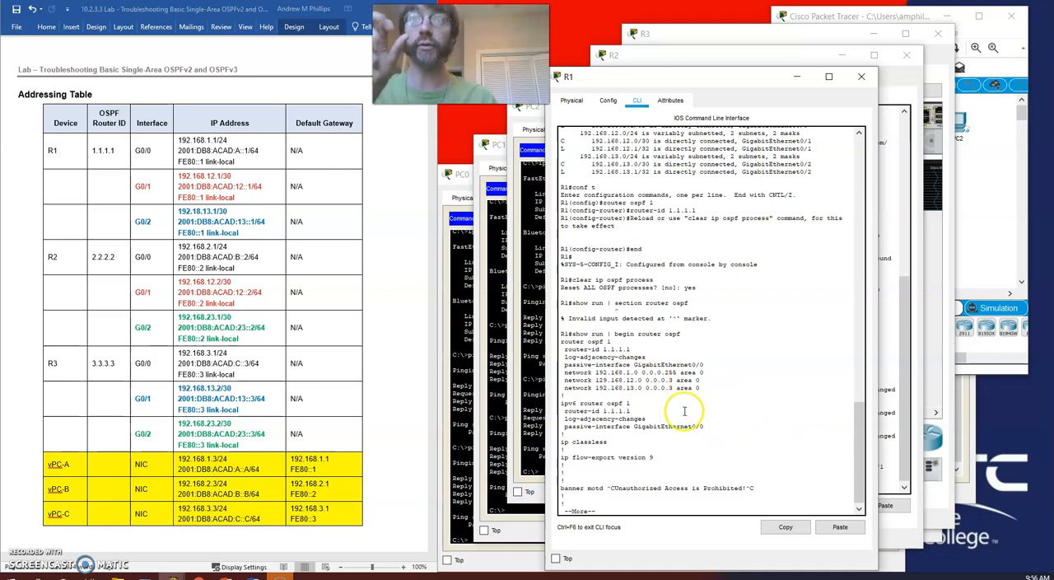